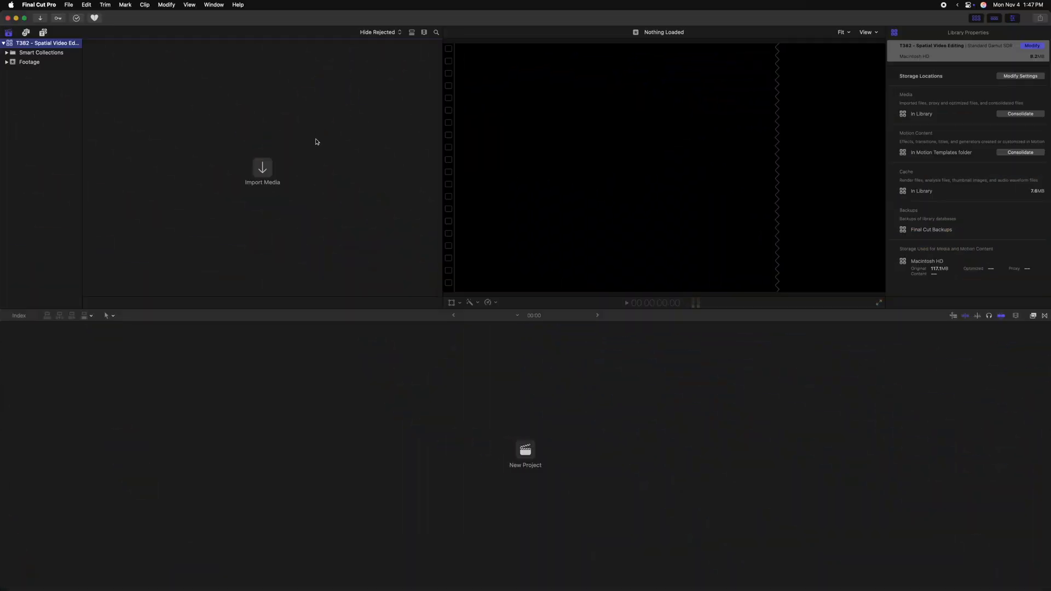
# Step: Import the Spatial folder of six autumn leaves clips into the Footage event
pyautogui.press('cmd+i')
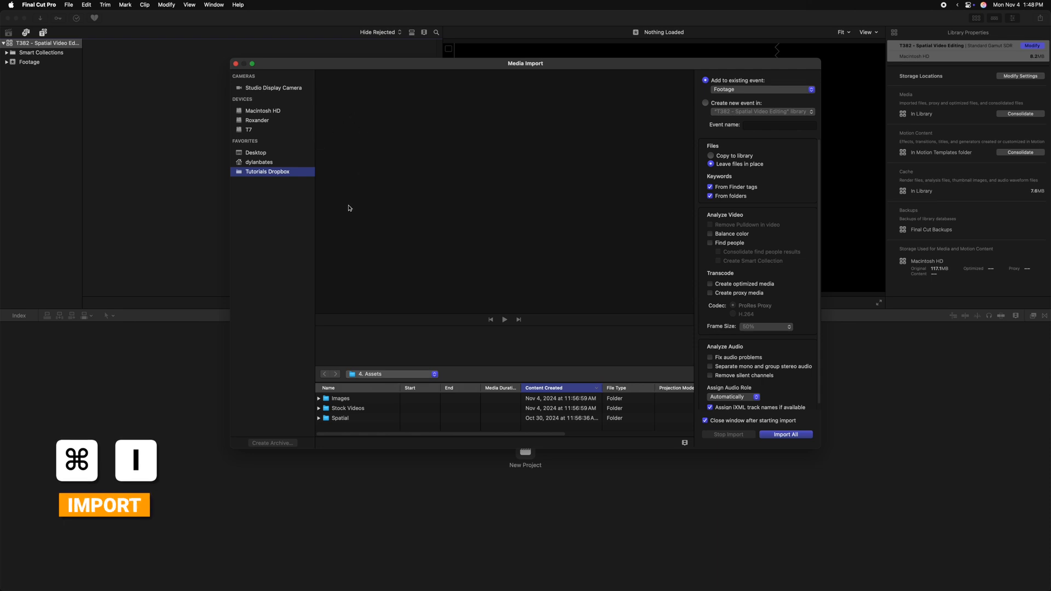
pyautogui.click(340, 417)
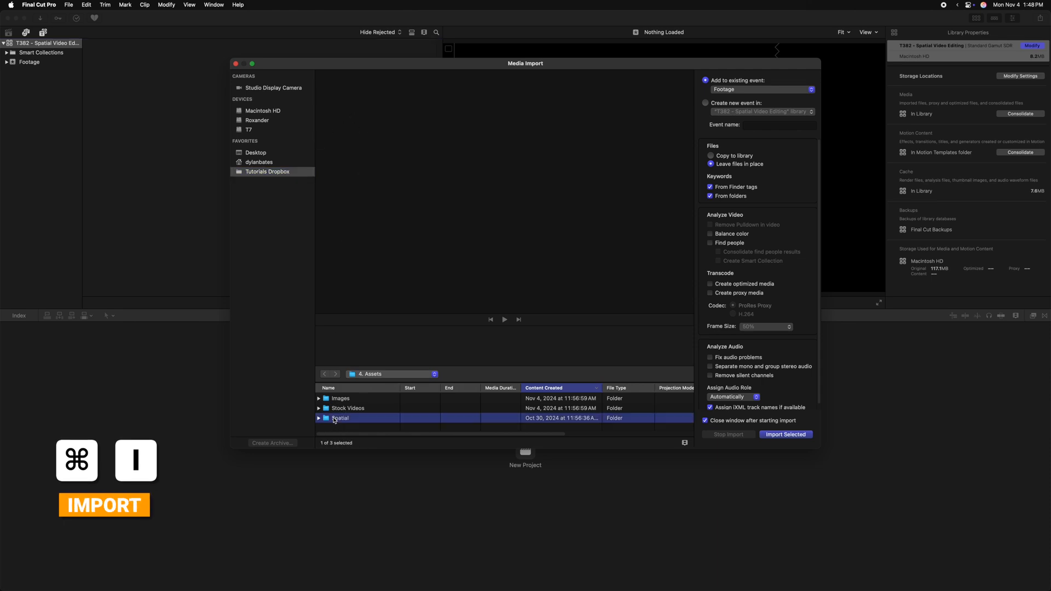
pyautogui.click(785, 434)
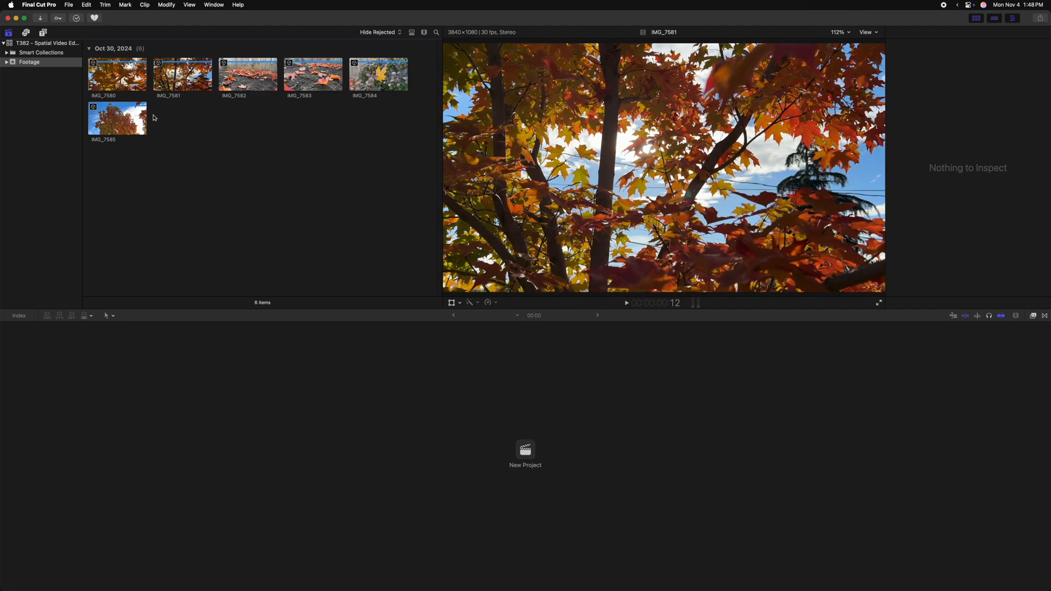
# Step: Start a new project named Spatial Video Editing with the Spatial/Stereo 3D video format
pyautogui.press('cmd+n')
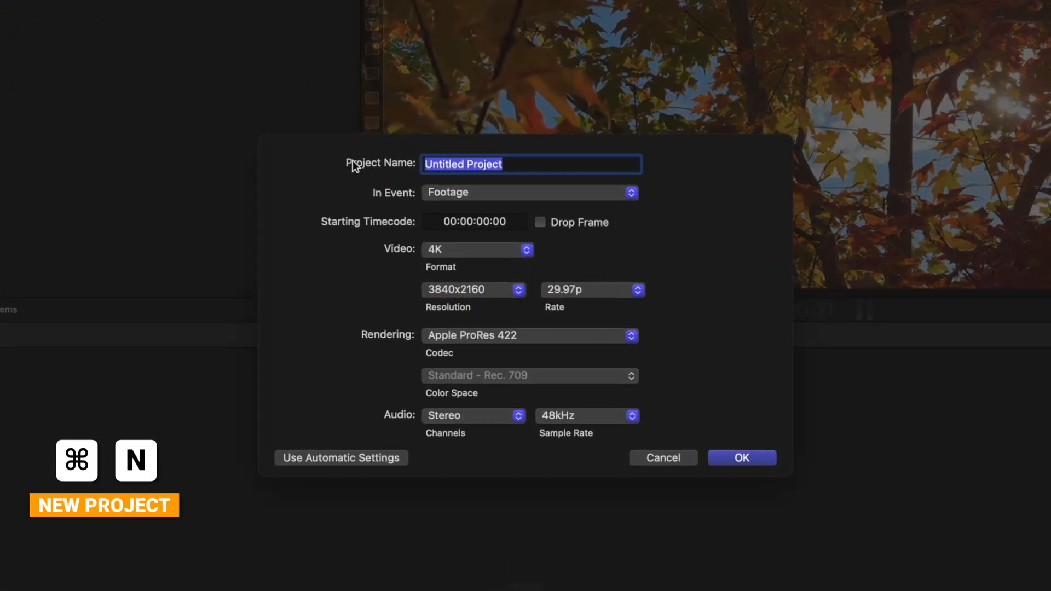
pyautogui.write('Spatial Video Editing')
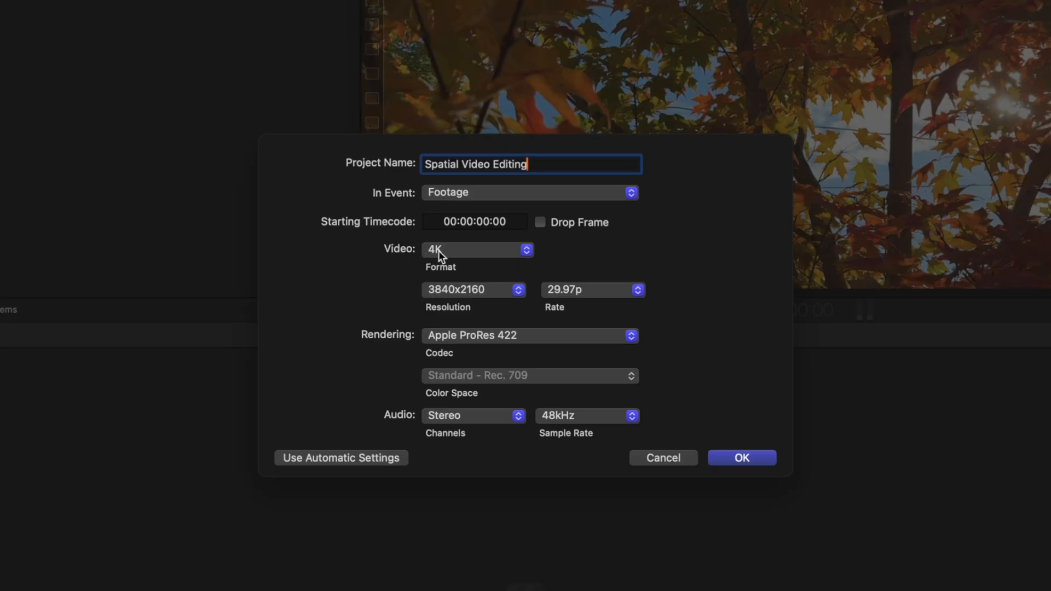
pyautogui.click(478, 250)
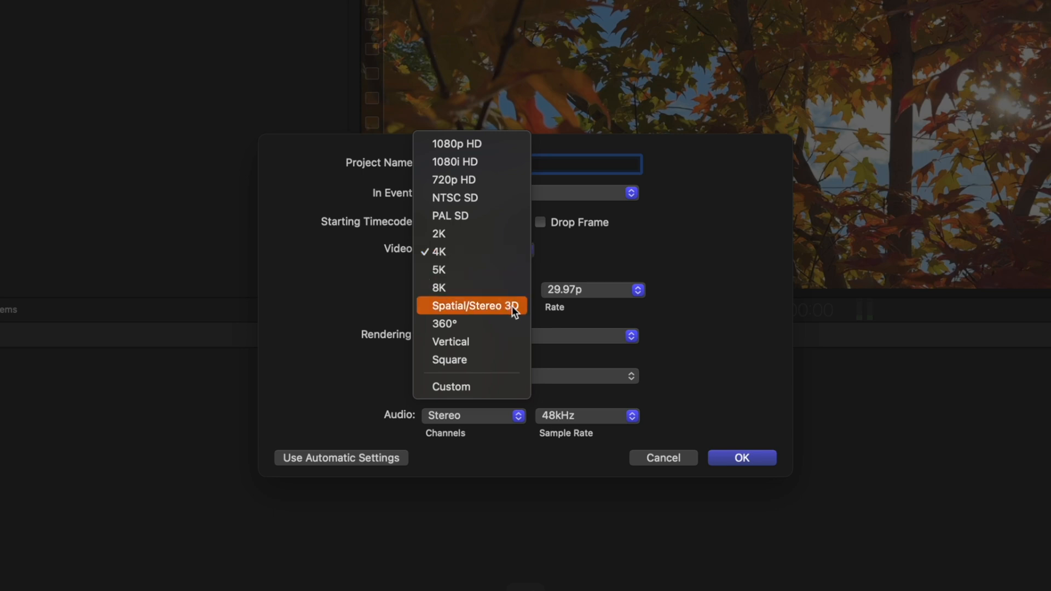
pyautogui.click(470, 305)
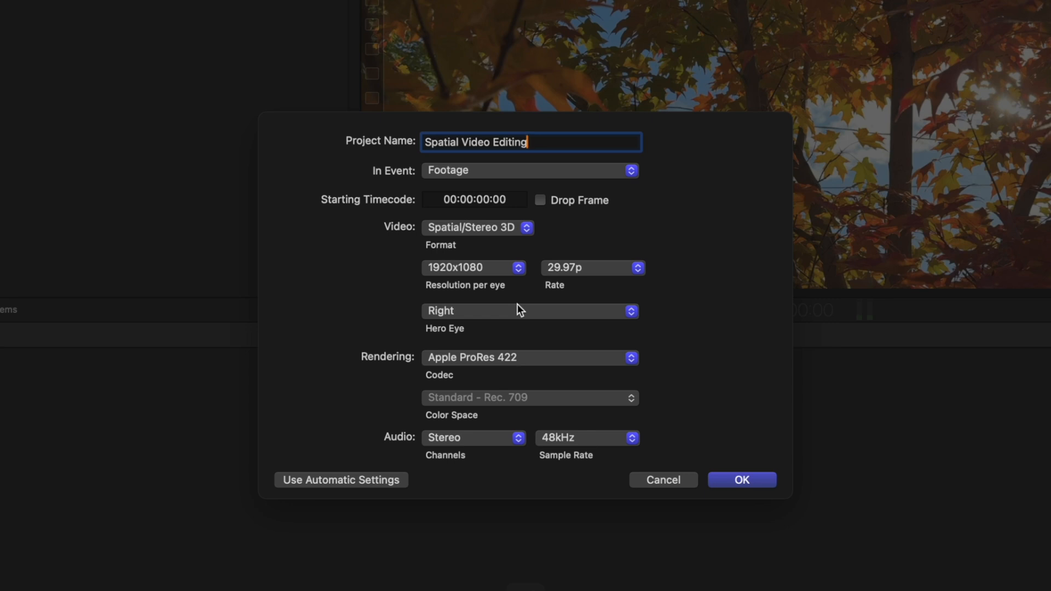
pyautogui.moveTo(519, 281)
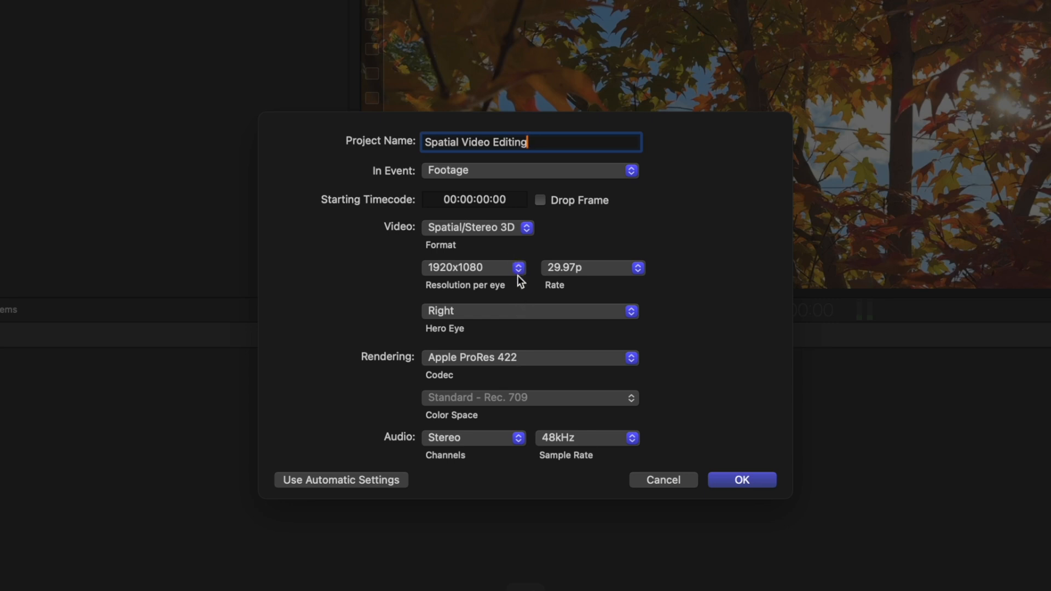
pyautogui.moveTo(458, 298)
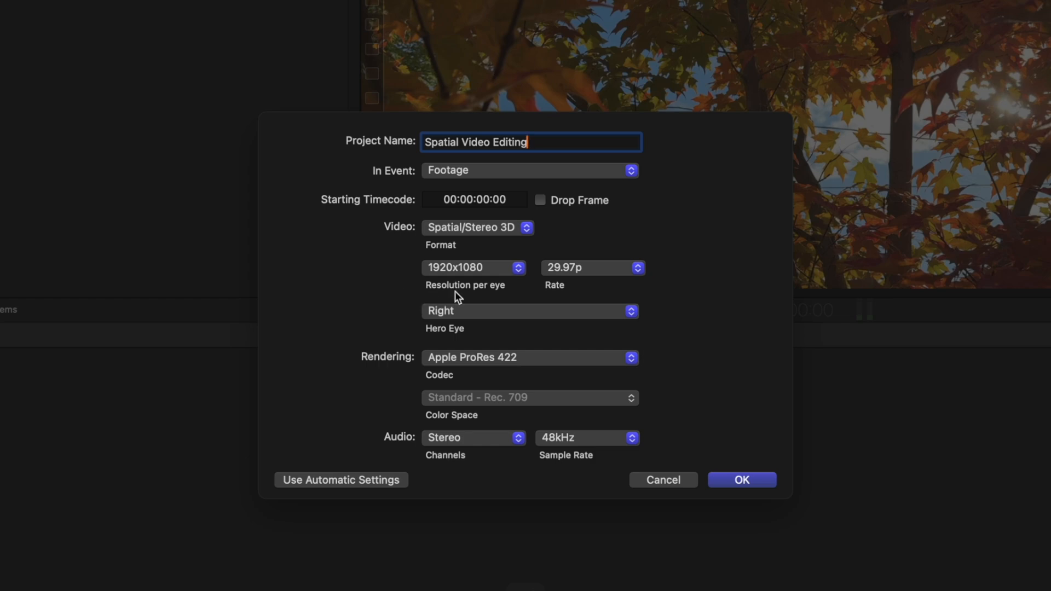
pyautogui.moveTo(570, 299)
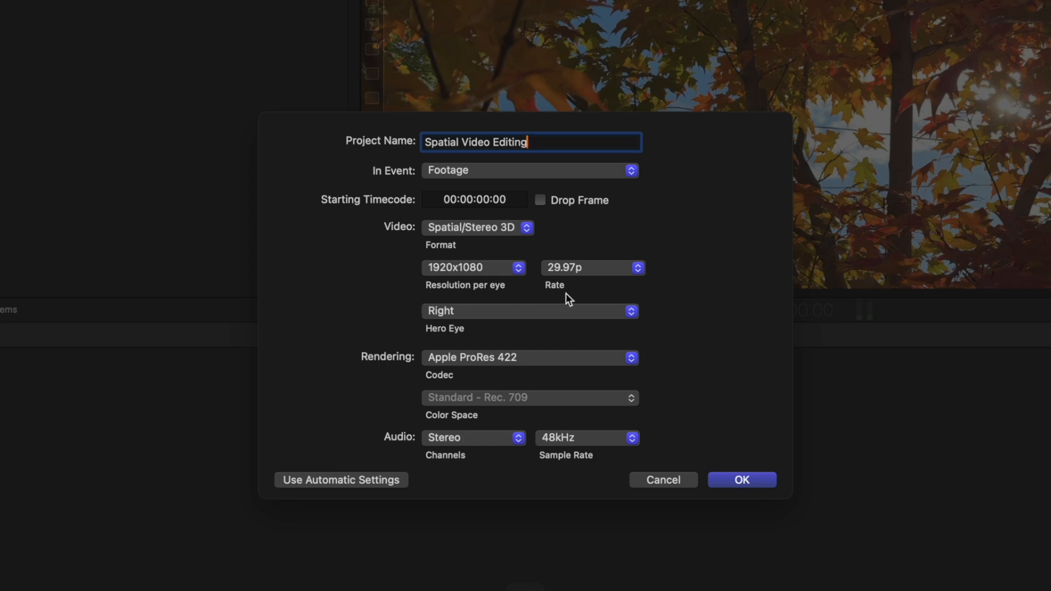
pyautogui.moveTo(543, 305)
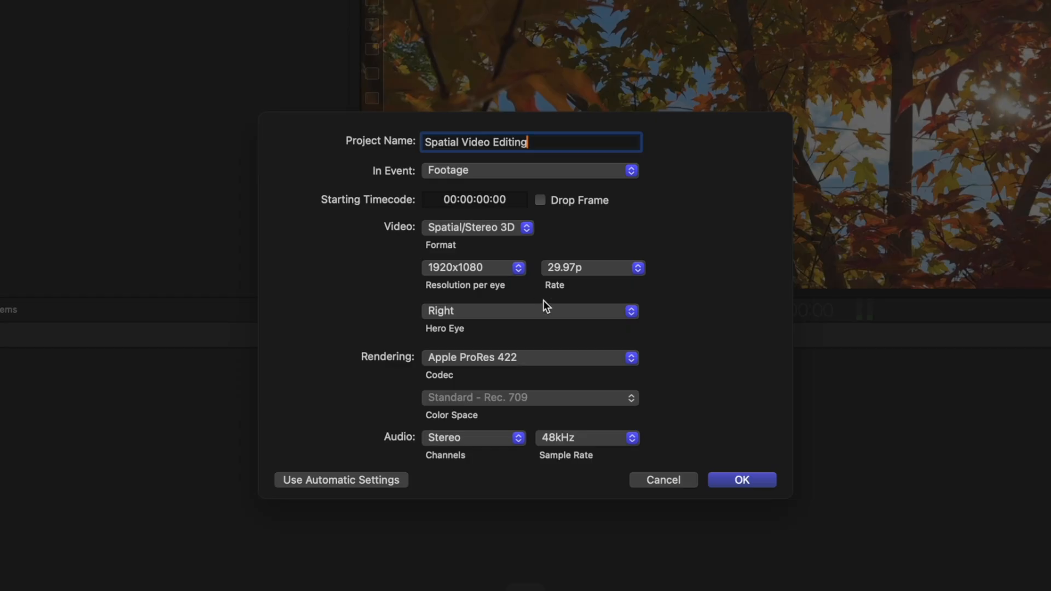
pyautogui.moveTo(578, 287)
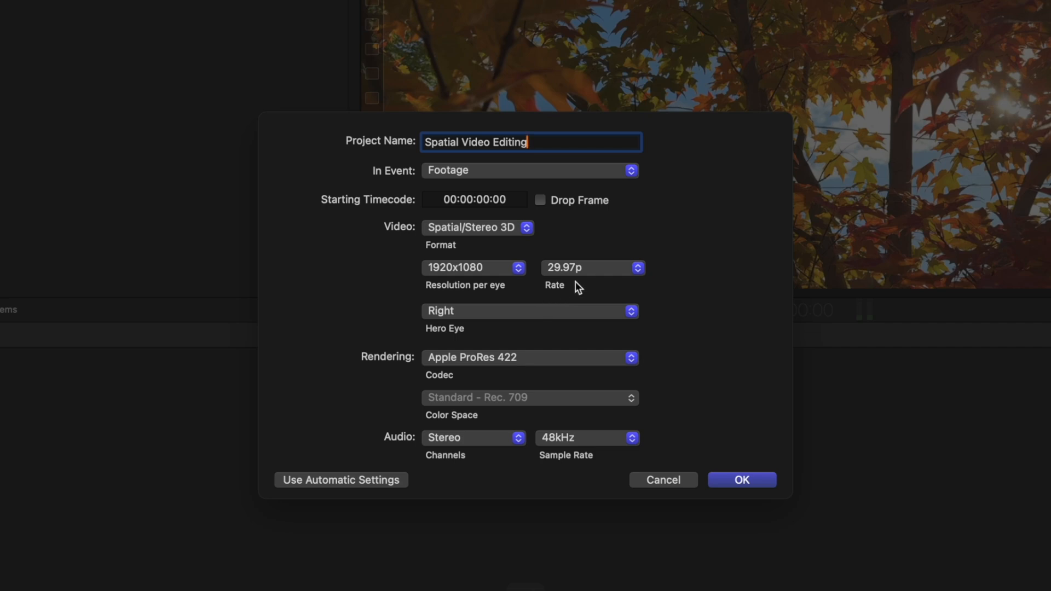
pyautogui.moveTo(582, 310)
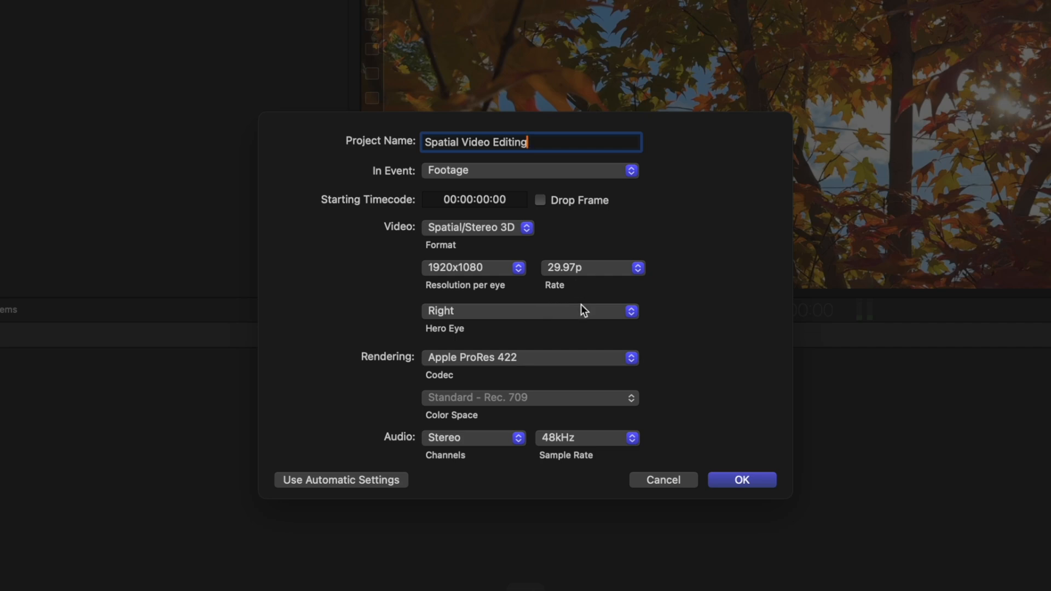
# Step: Create the project, peek at New Project settings from clip IMG_7580, then cancel without adding it
pyautogui.click(741, 479)
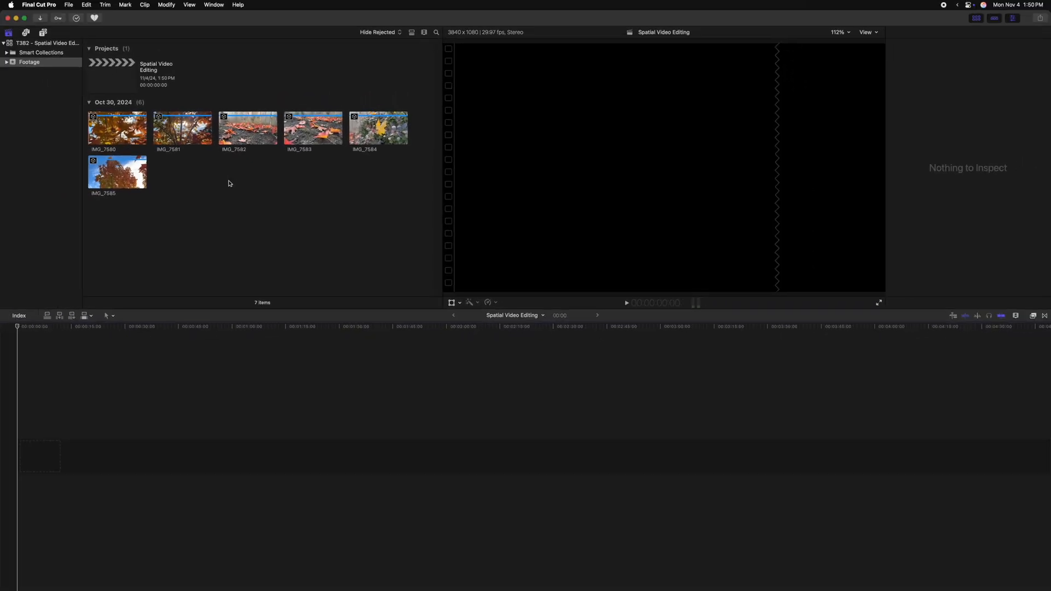
pyautogui.moveTo(199, 164)
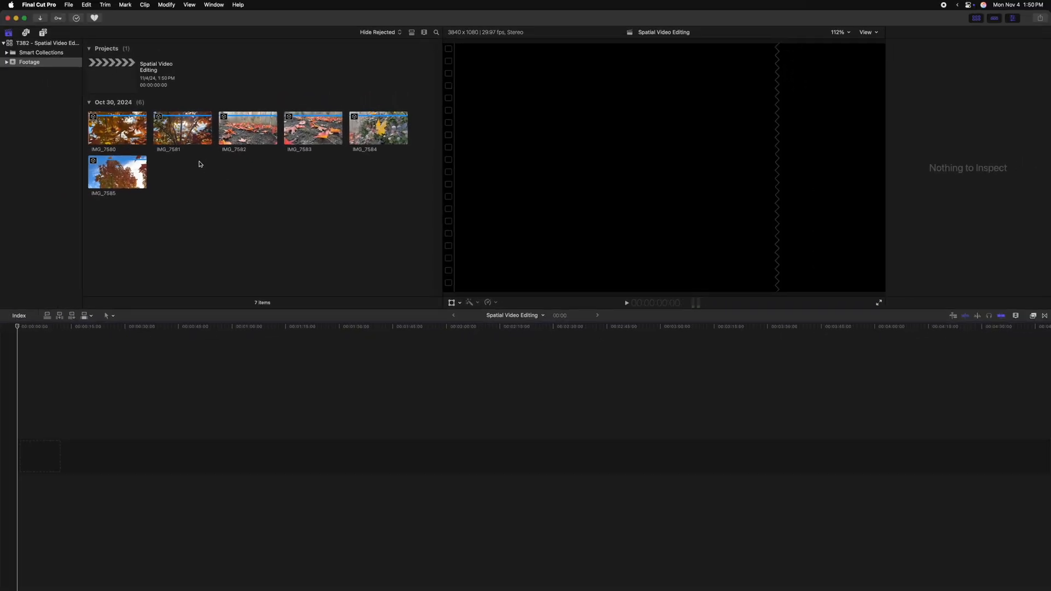
pyautogui.rightClick(230, 201)
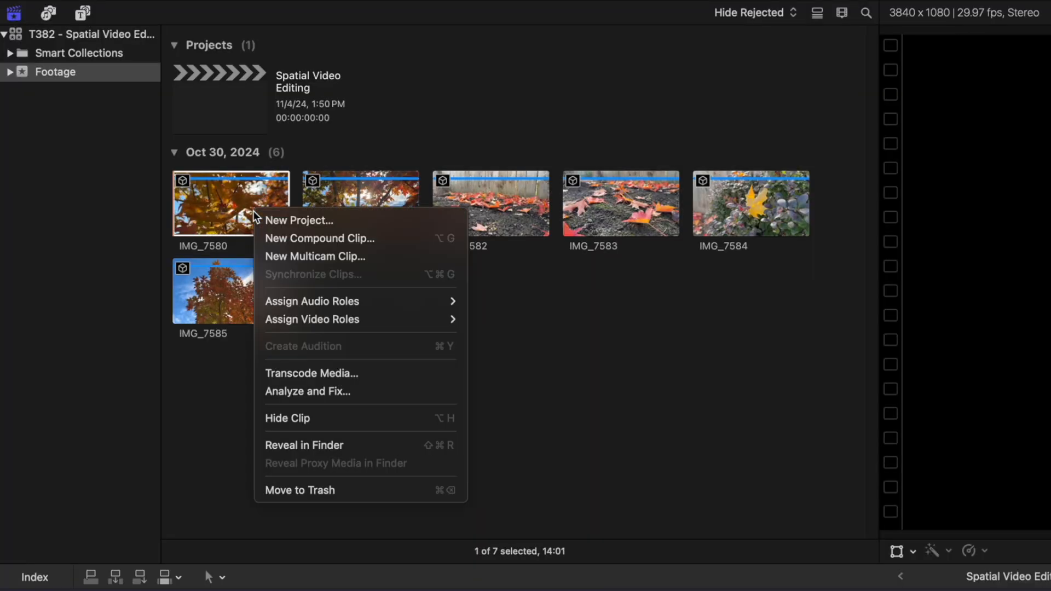
pyautogui.click(299, 220)
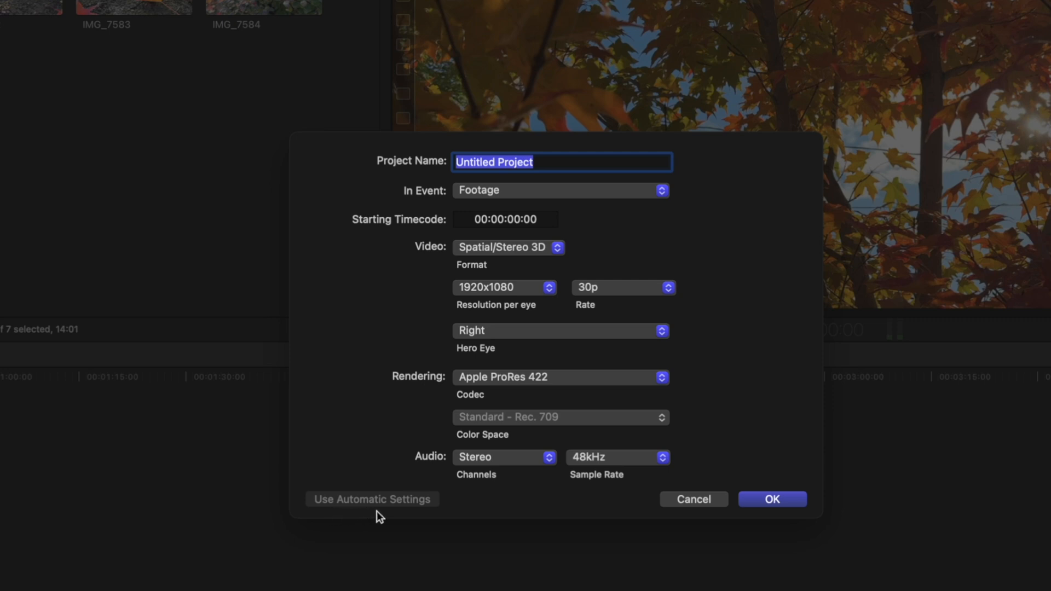
pyautogui.moveTo(430, 511)
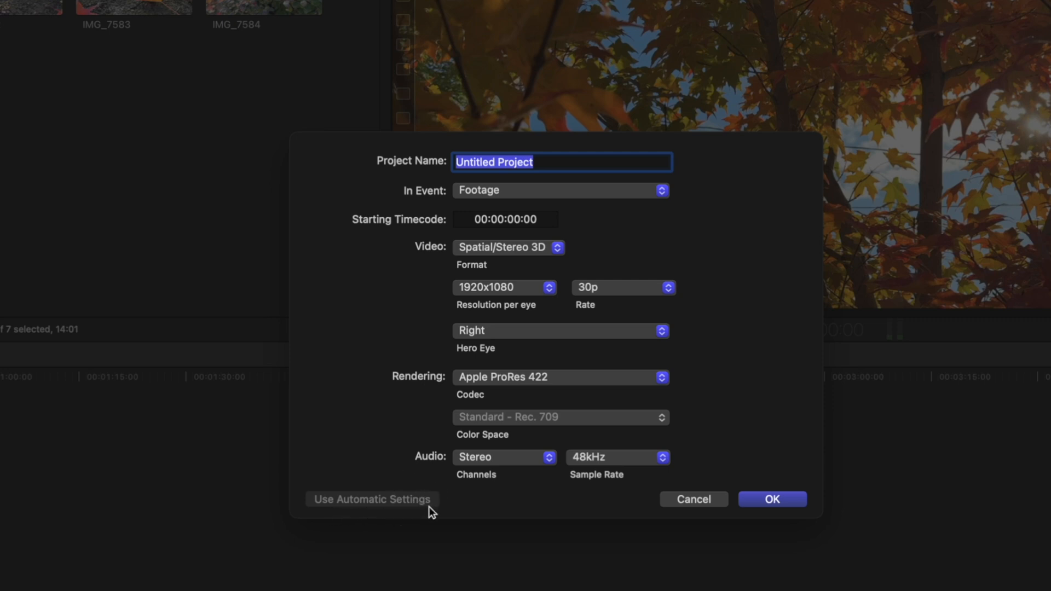
pyautogui.moveTo(483, 306)
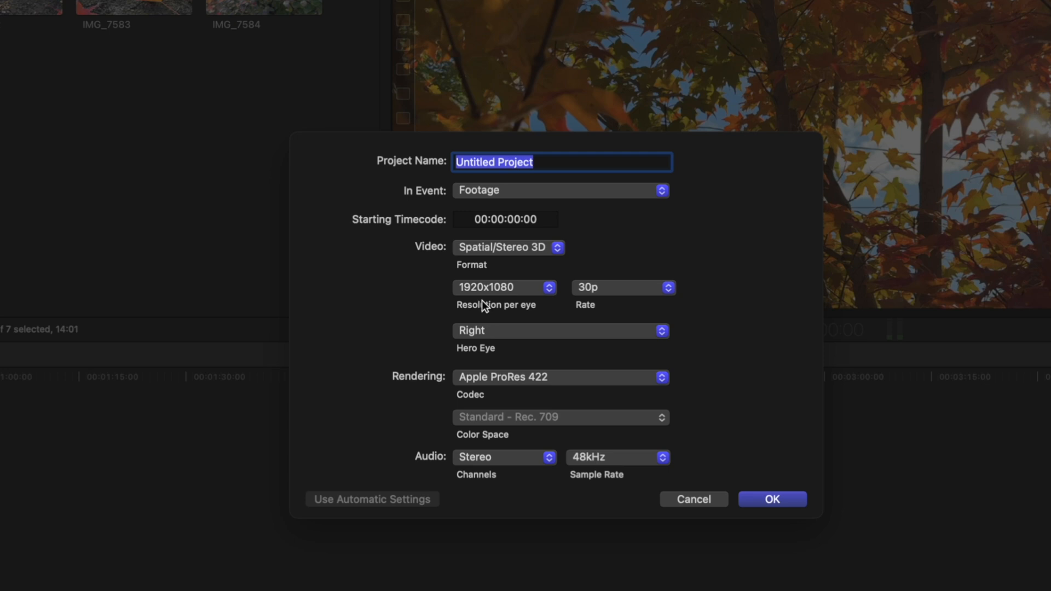
pyautogui.moveTo(592, 300)
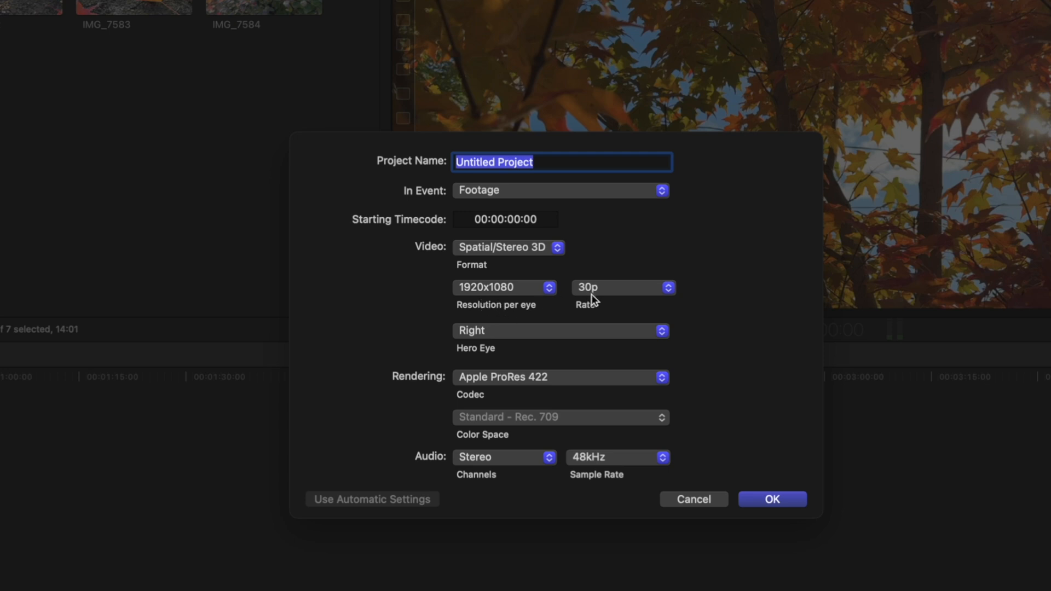
pyautogui.click(772, 500)
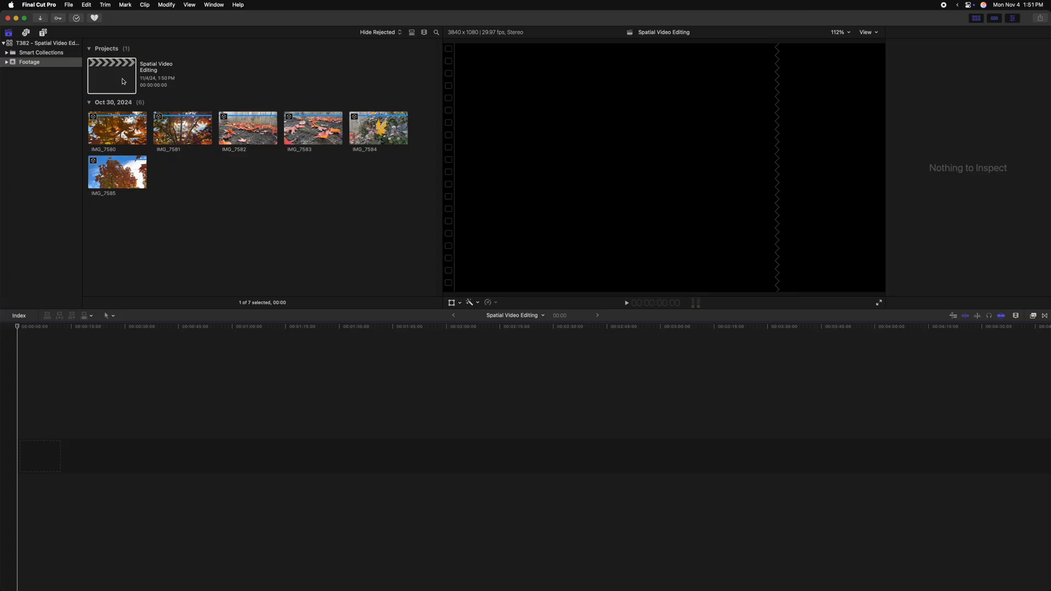
pyautogui.moveTo(143, 94)
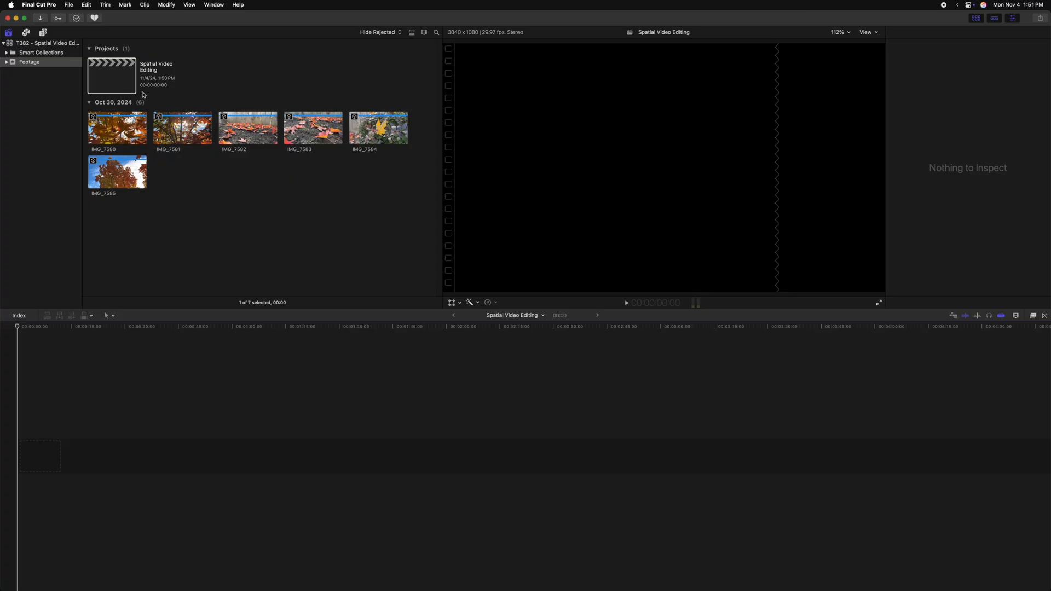
# Step: Drag the six spatial clips into the timeline beneath the Basic Title
pyautogui.moveTo(118, 127); pyautogui.dragTo(42, 455)
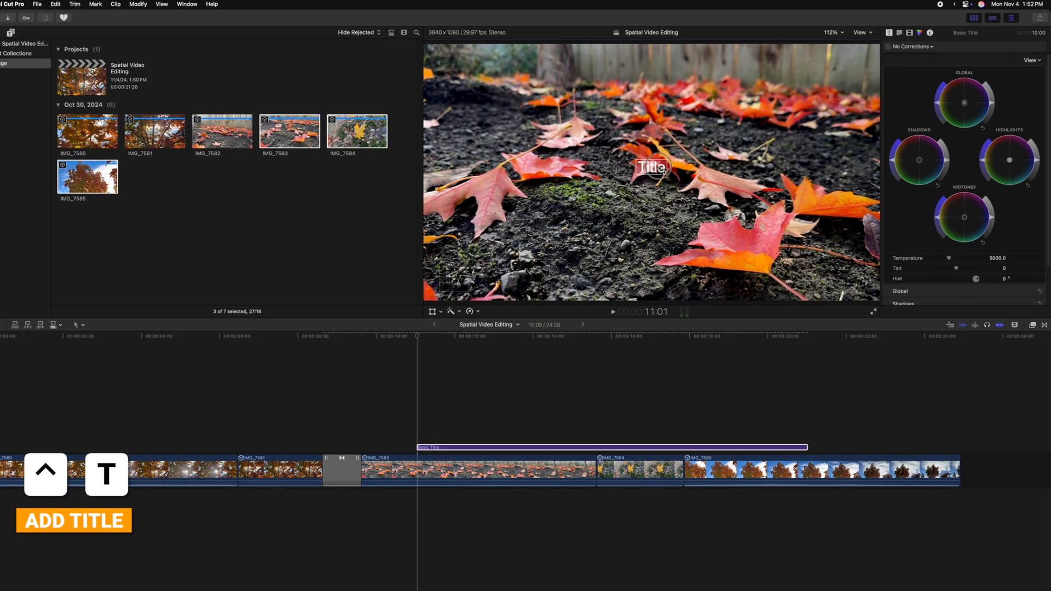
# Step: Set the title text to SUBSCRIBE! and enlarge its size across the frame
pyautogui.write('SUBSCRIBE!')
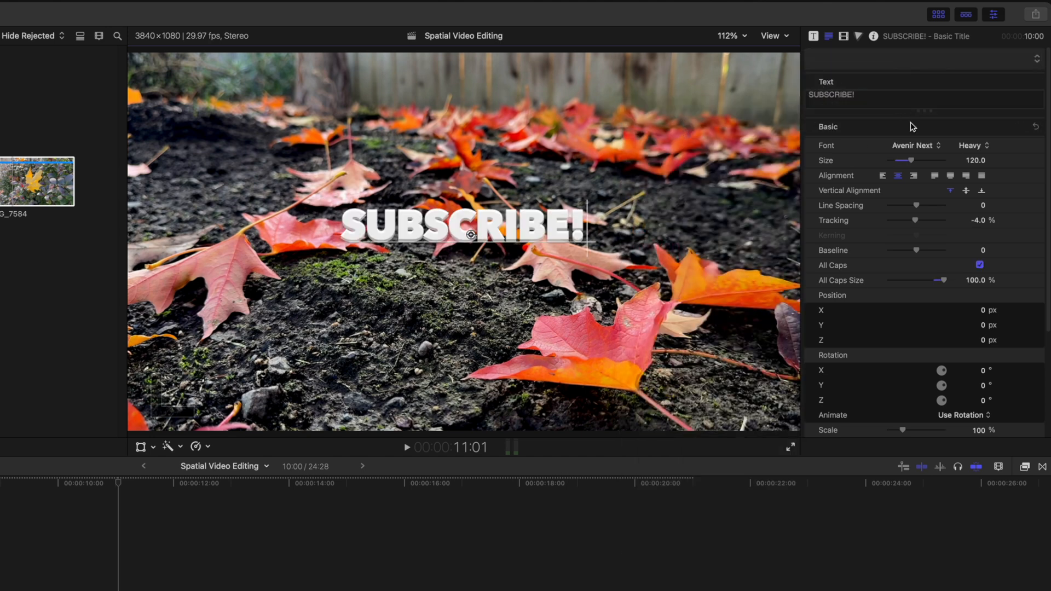
pyautogui.moveTo(910, 159); pyautogui.dragTo(938, 160)
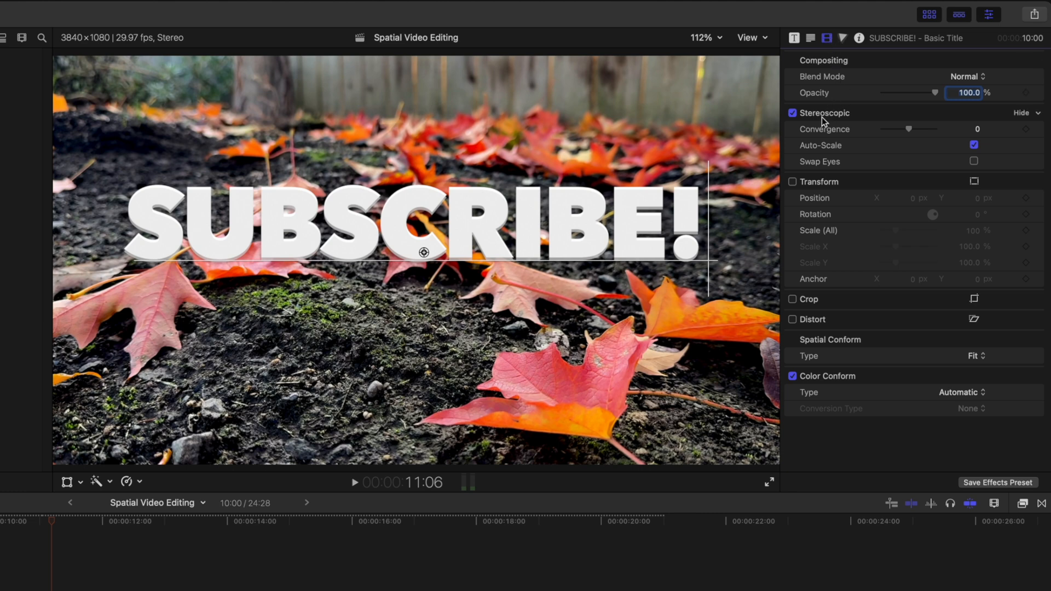
pyautogui.moveTo(823, 122)
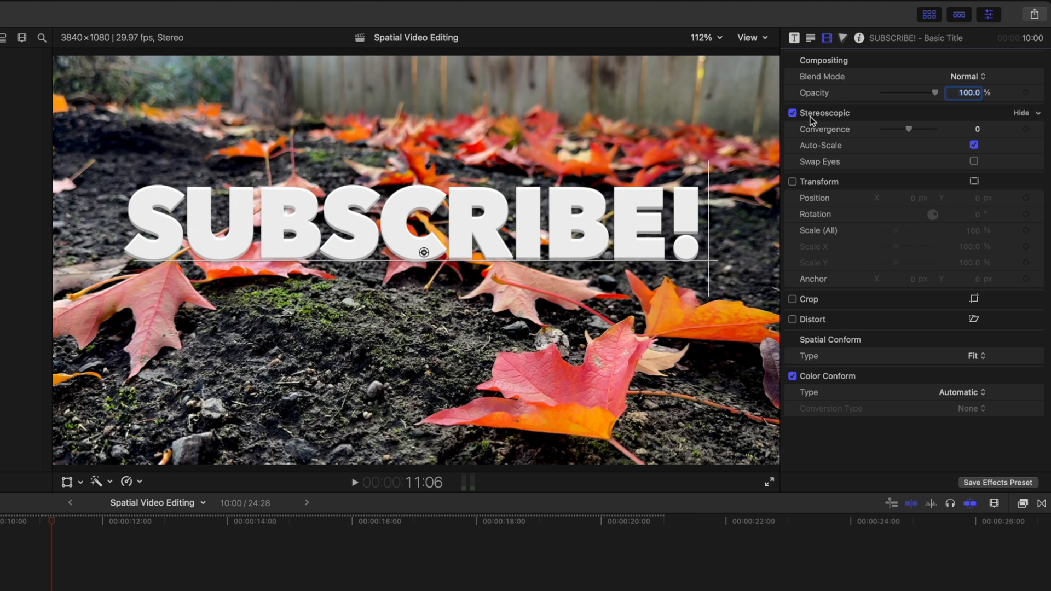
pyautogui.moveTo(830, 123)
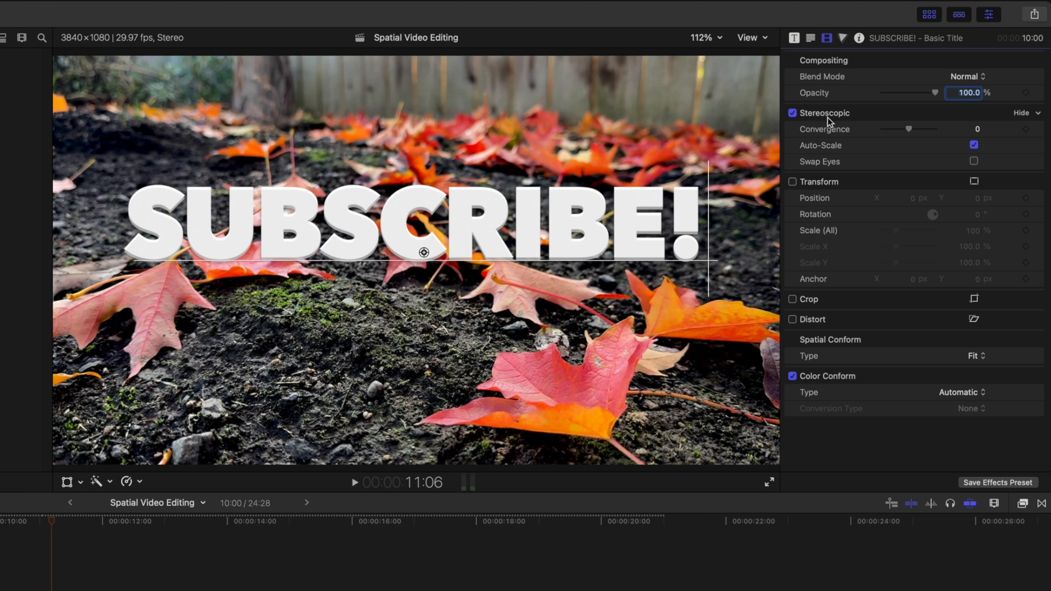
# Step: Toggle Stereoscopic and Auto-Scale while sweeping Convergence from about 3 down below zero
pyautogui.click(793, 113)
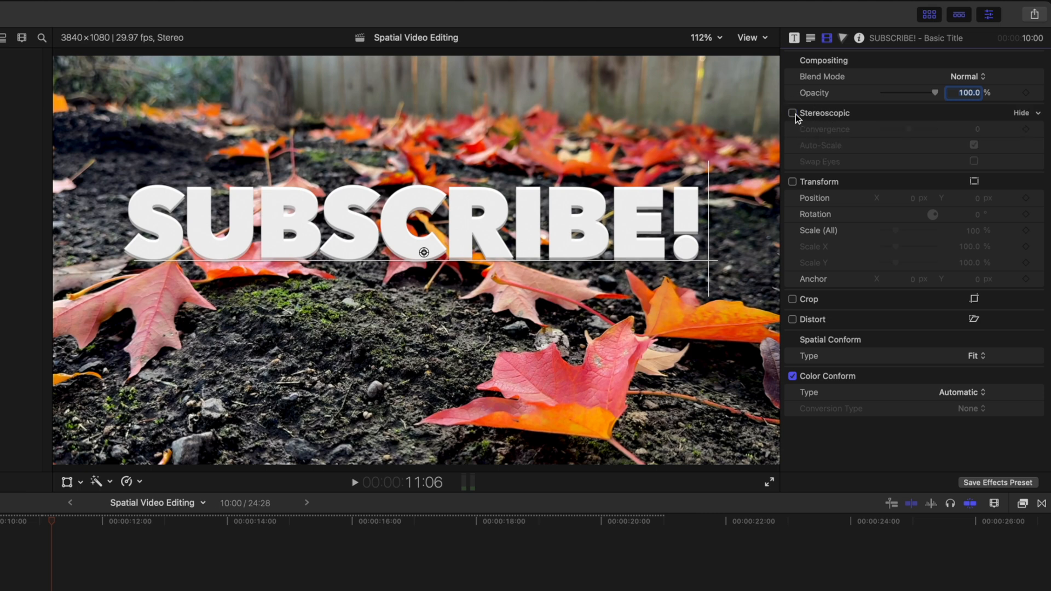
pyautogui.click(793, 113)
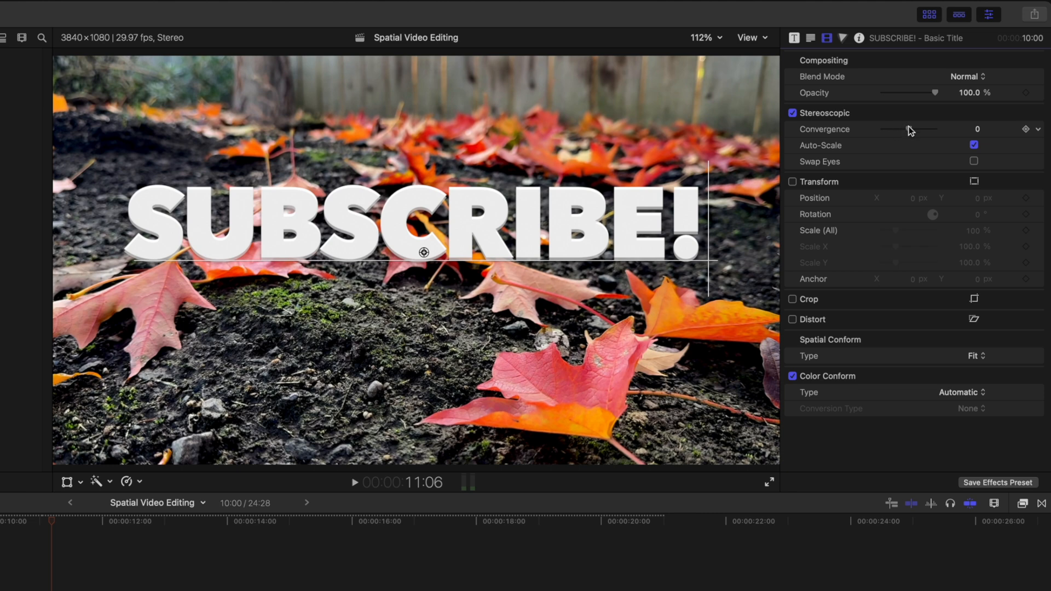
pyautogui.moveTo(922, 129); pyautogui.dragTo(934, 129)
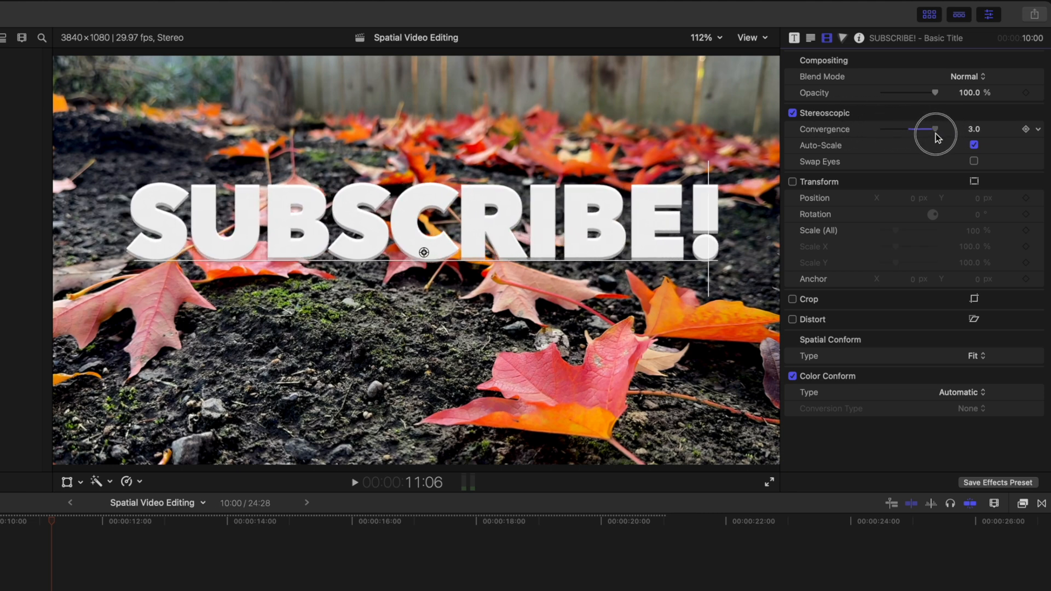
pyautogui.moveTo(935, 129); pyautogui.dragTo(925, 130)
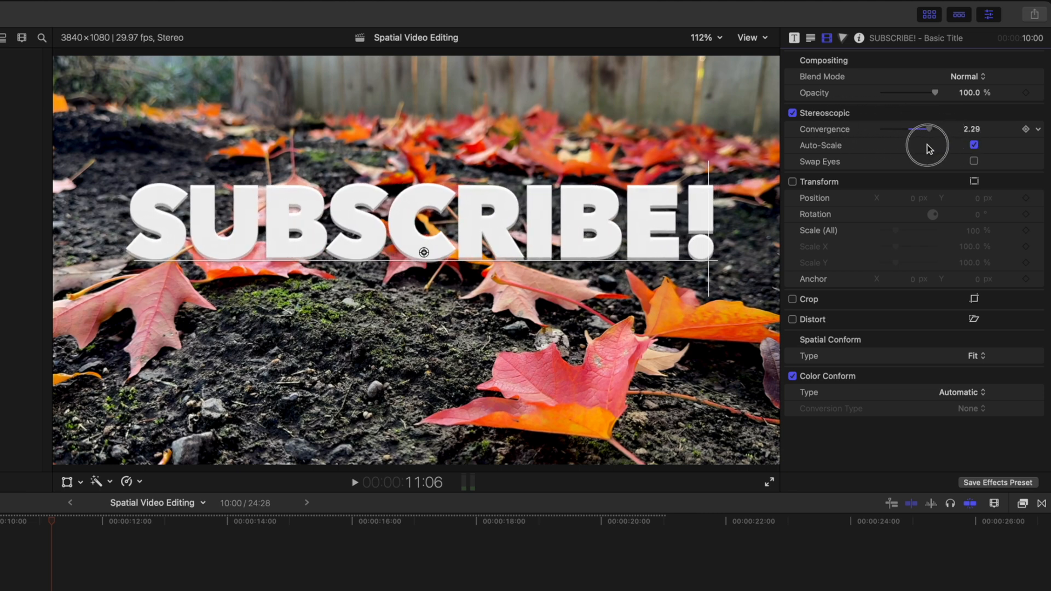
pyautogui.moveTo(928, 129); pyautogui.dragTo(893, 129)
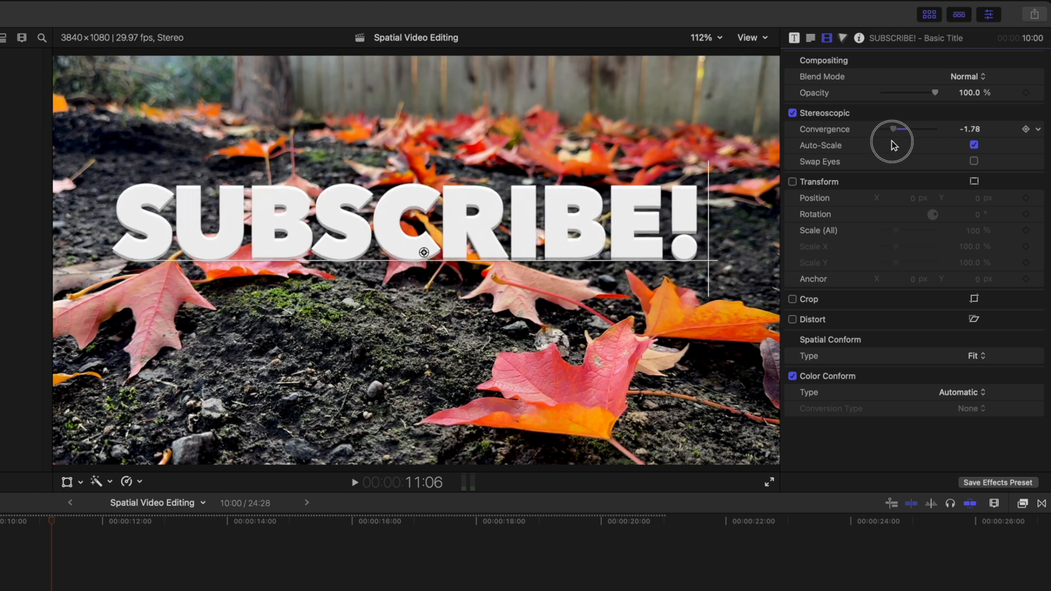
pyautogui.click(974, 144)
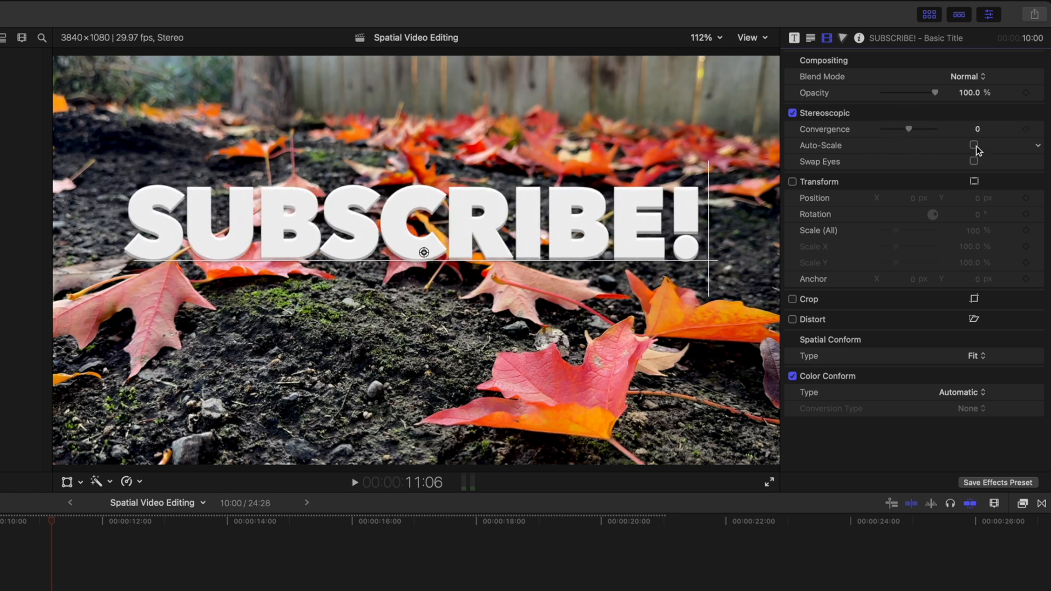
pyautogui.click(974, 145)
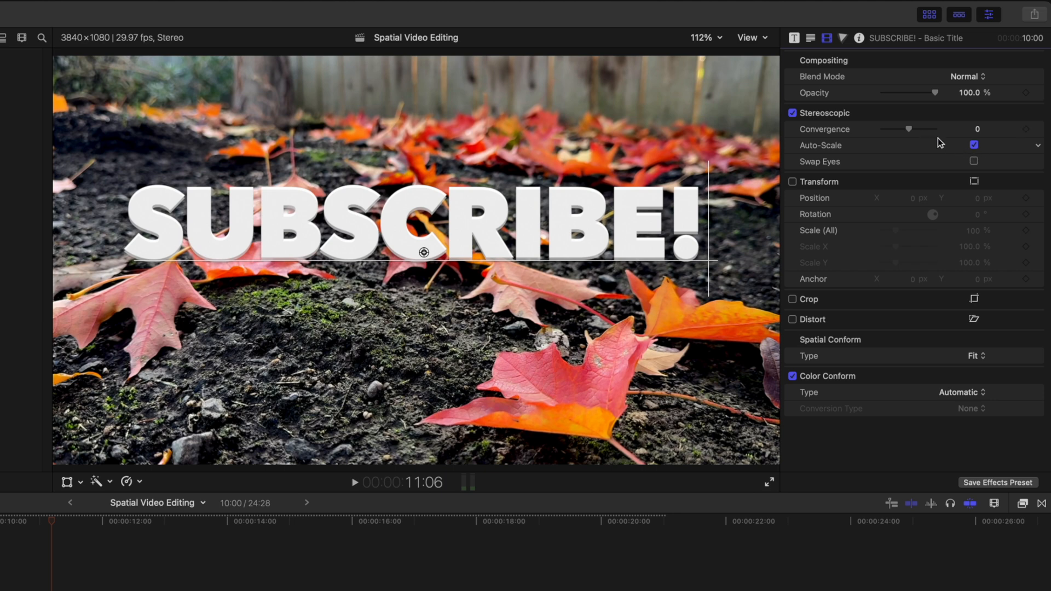
# Step: Test Convergence at about 2.76 and 1.7, then return it to 0 with Auto-Scale off
pyautogui.click(966, 92)
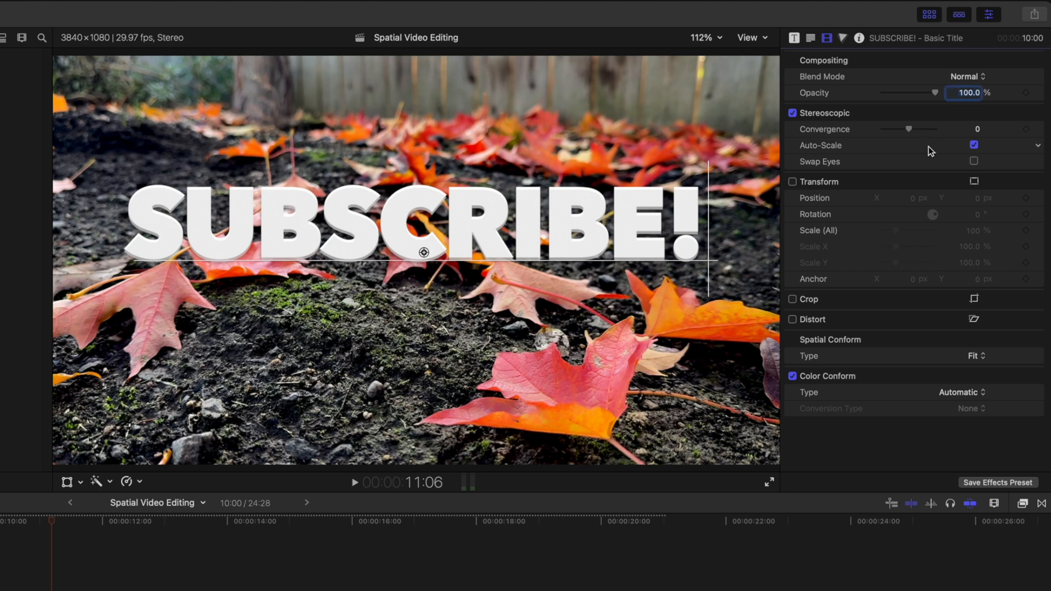
pyautogui.moveTo(909, 129); pyautogui.dragTo(931, 129)
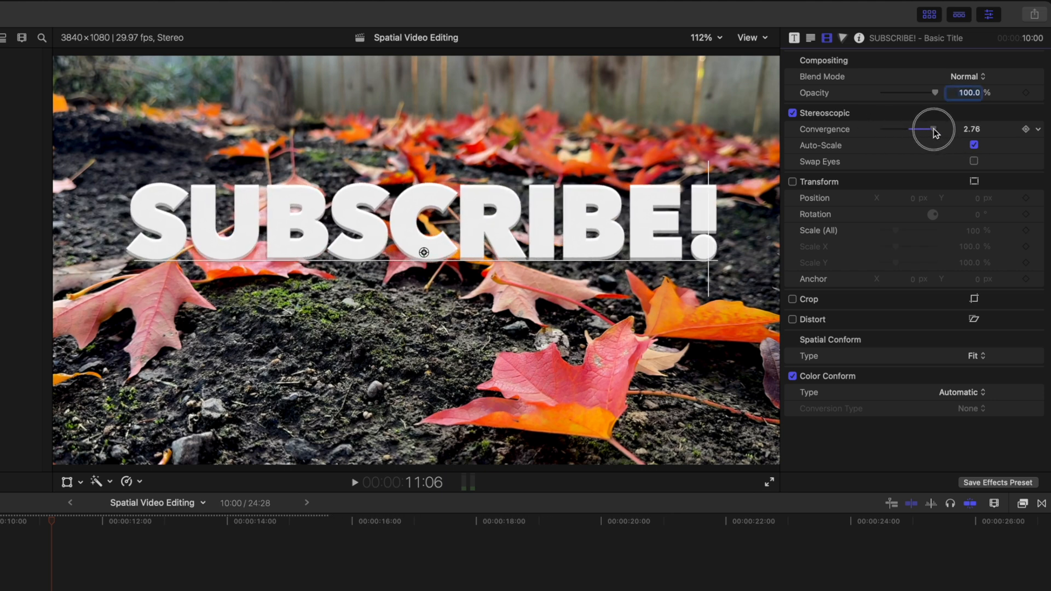
pyautogui.moveTo(931, 129); pyautogui.dragTo(906, 129)
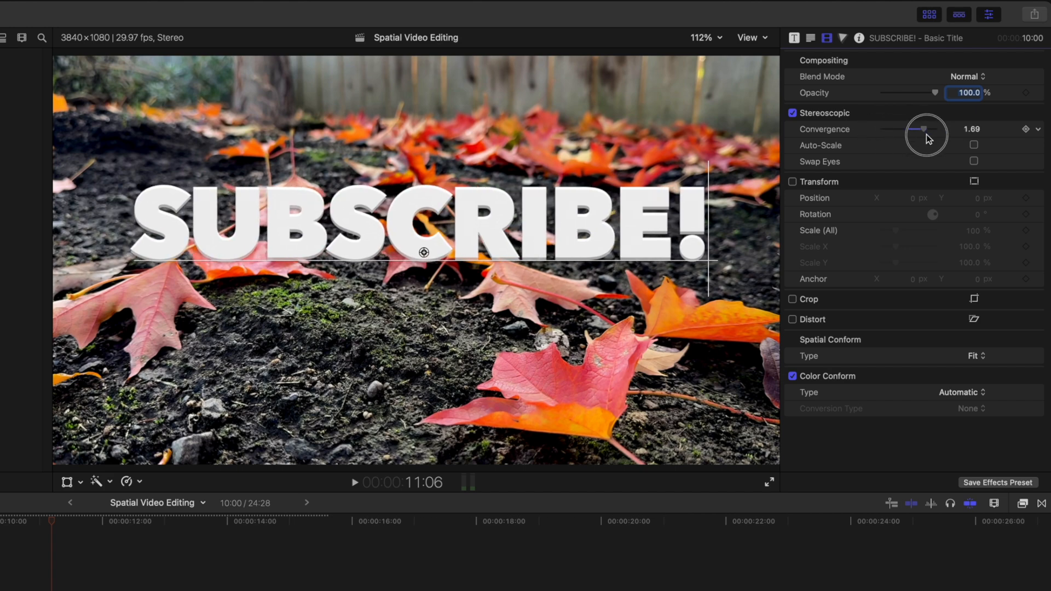
pyautogui.moveTo(924, 129); pyautogui.dragTo(908, 129)
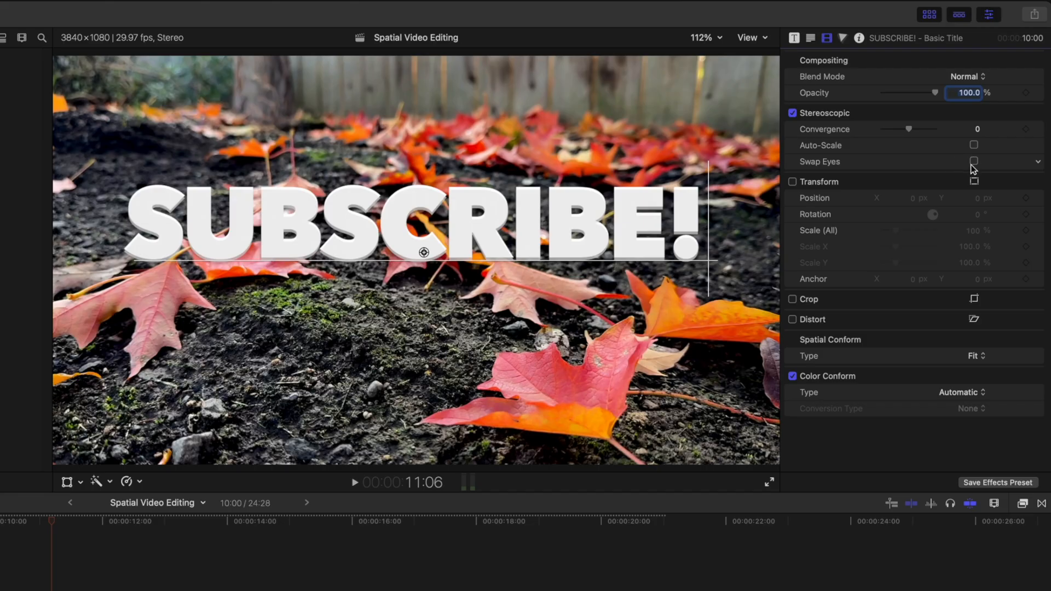
# Step: Try Convergence near -1.4 with Swap Eyes on, then restore zero convergence, Auto-Scale on, eyes unswapped
pyautogui.moveTo(909, 129); pyautogui.dragTo(898, 129)
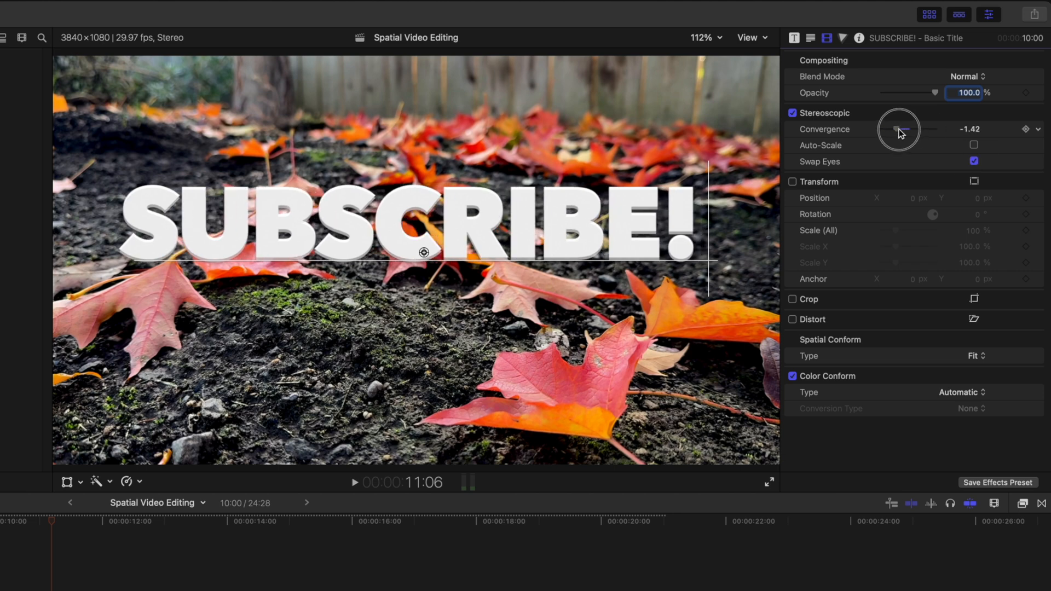
pyautogui.moveTo(899, 129); pyautogui.dragTo(905, 129)
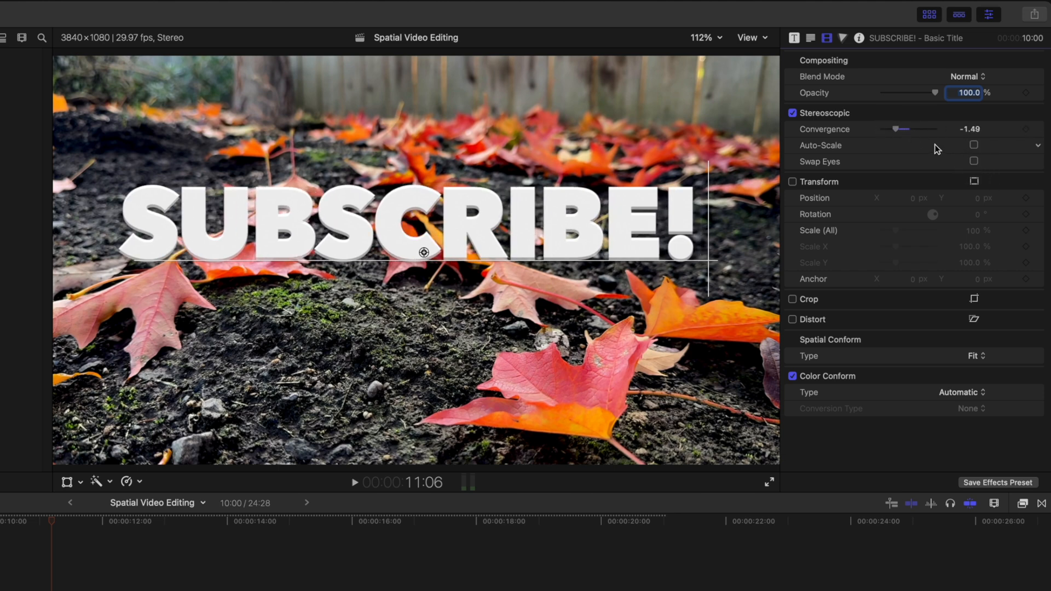
pyautogui.click(974, 162)
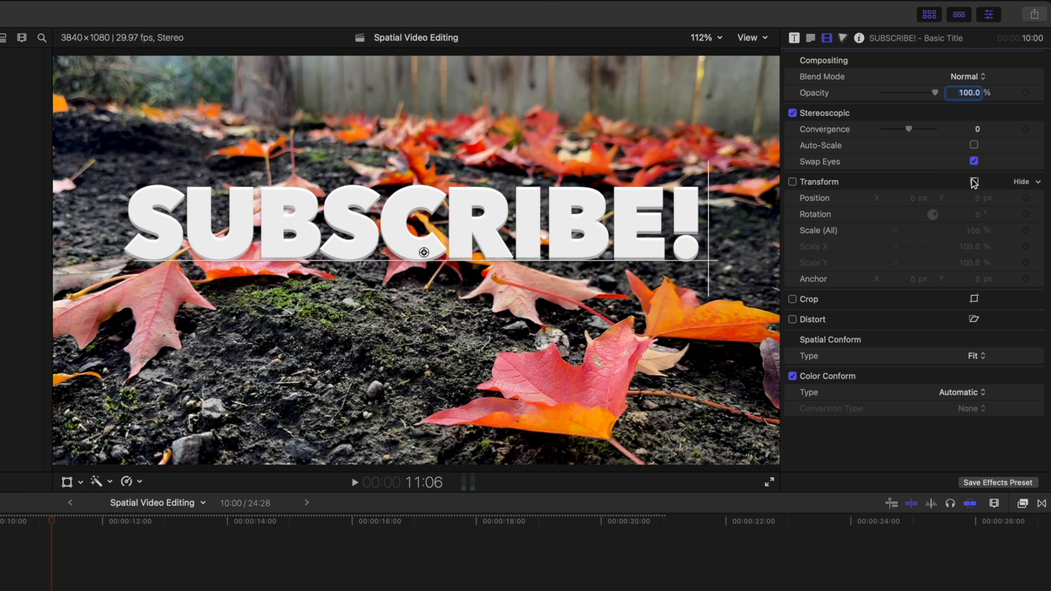
pyautogui.click(973, 144)
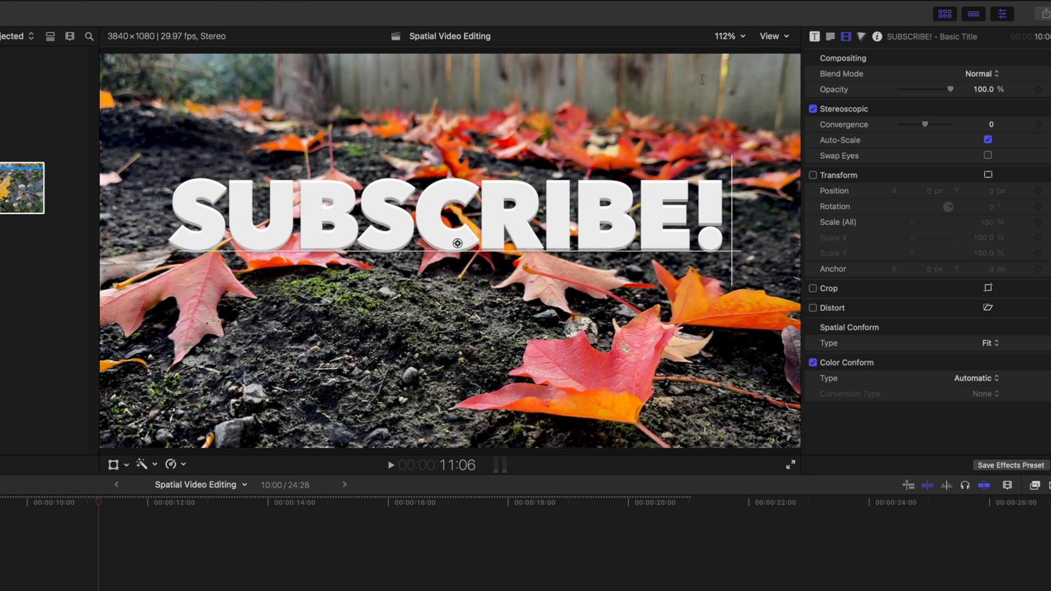
pyautogui.moveTo(779, 39)
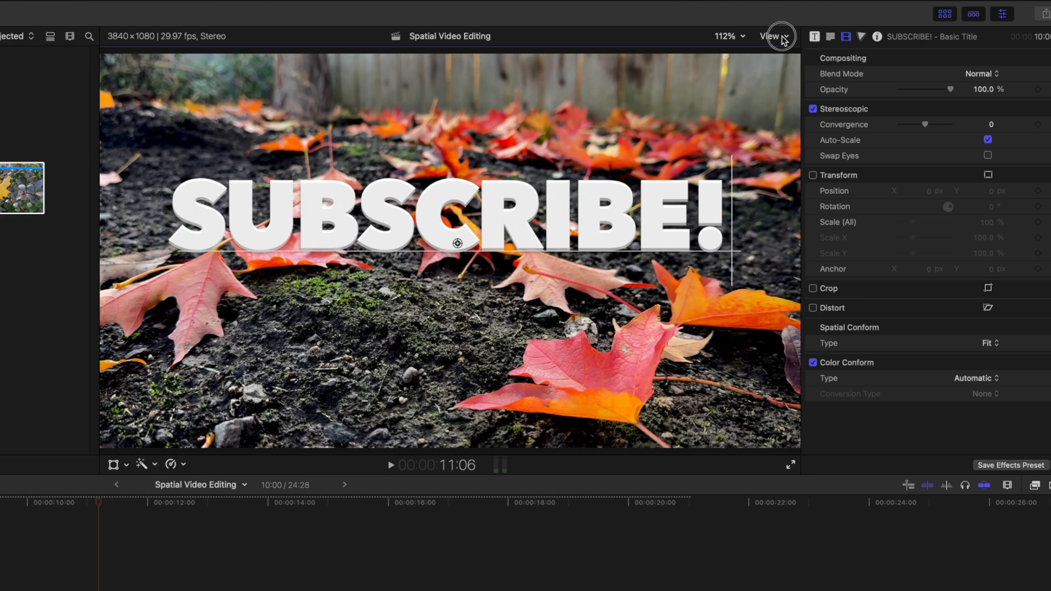
# Step: Show the stereoscopic viewer as Both Eyes, then switch it to Anaglyph
pyautogui.click(769, 36)
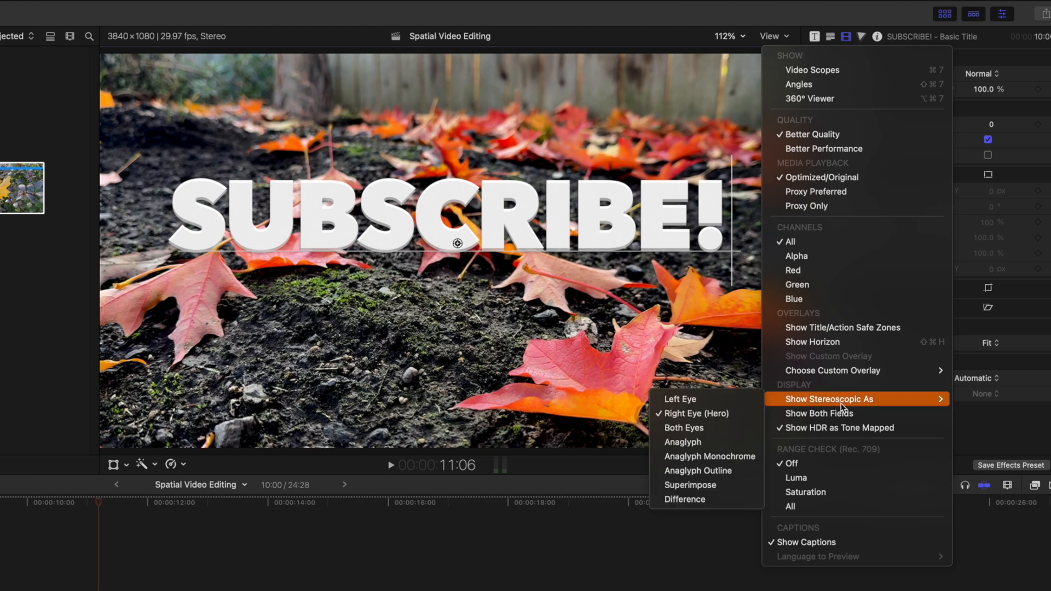
pyautogui.moveTo(709, 404)
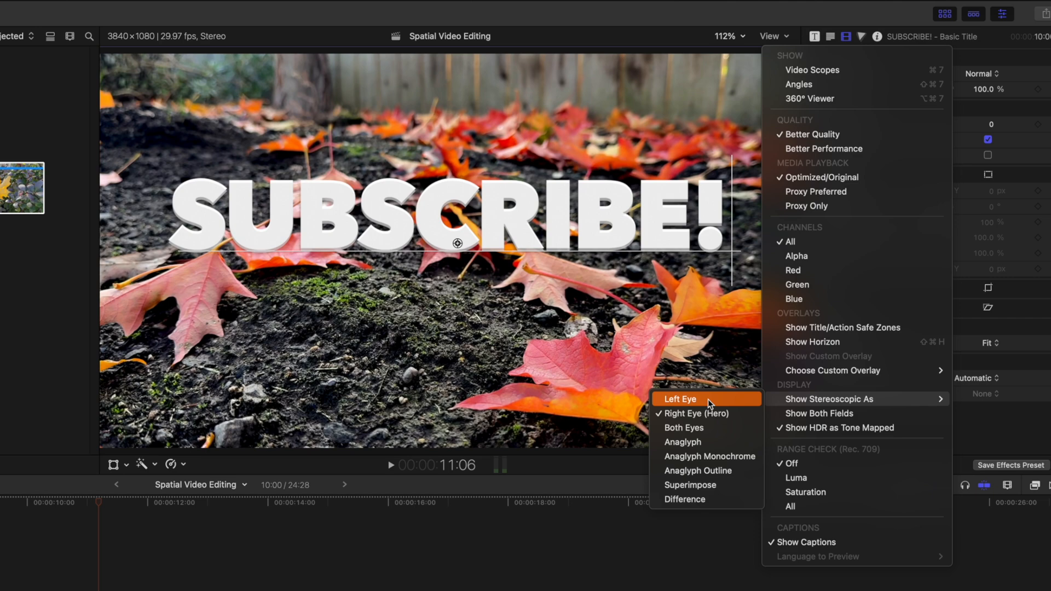
pyautogui.moveTo(720, 412)
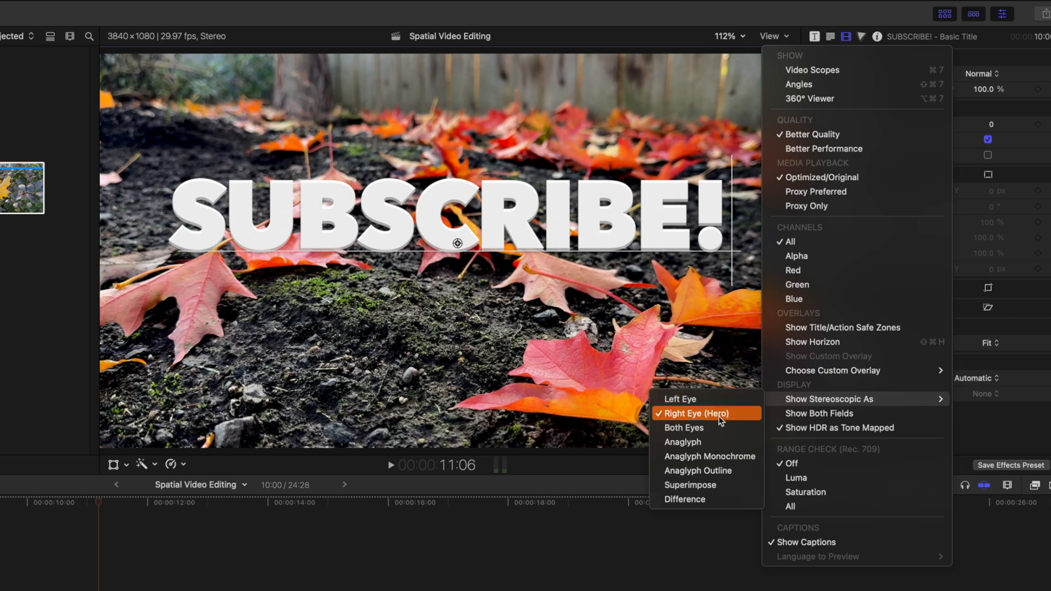
pyautogui.moveTo(683, 428)
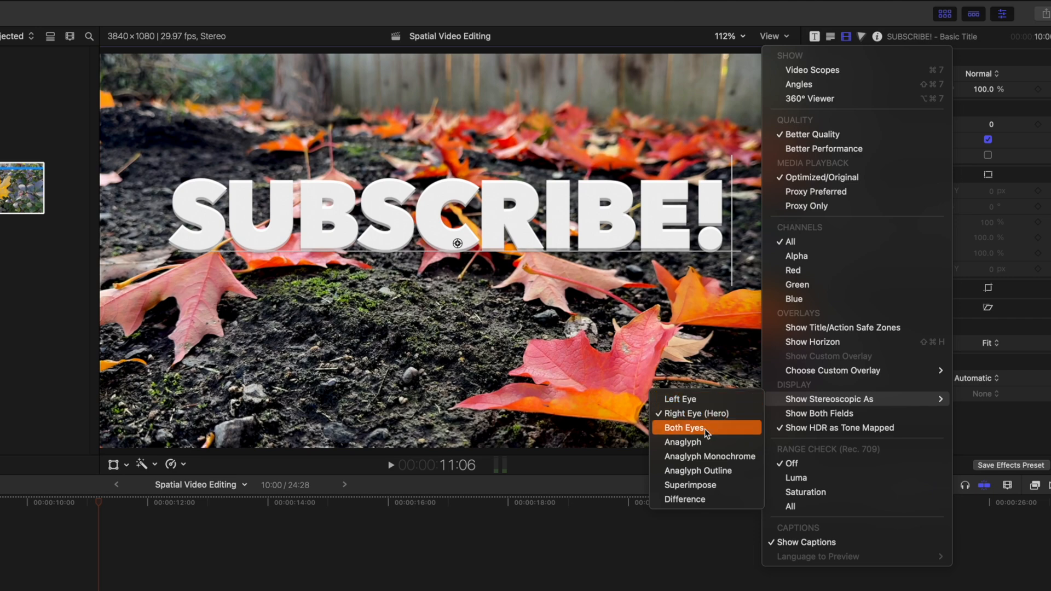
pyautogui.click(683, 428)
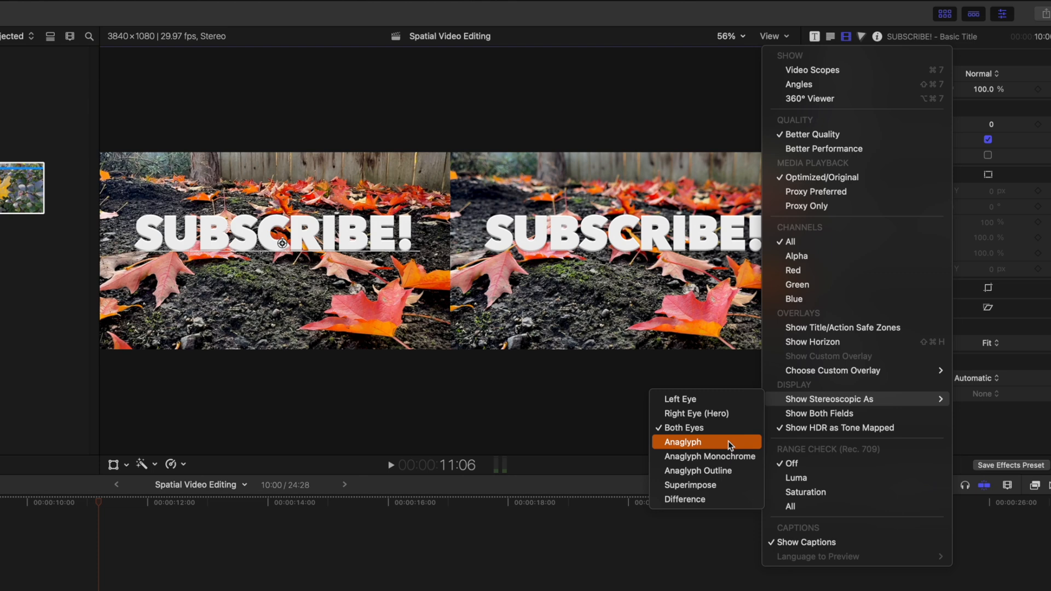
pyautogui.click(682, 441)
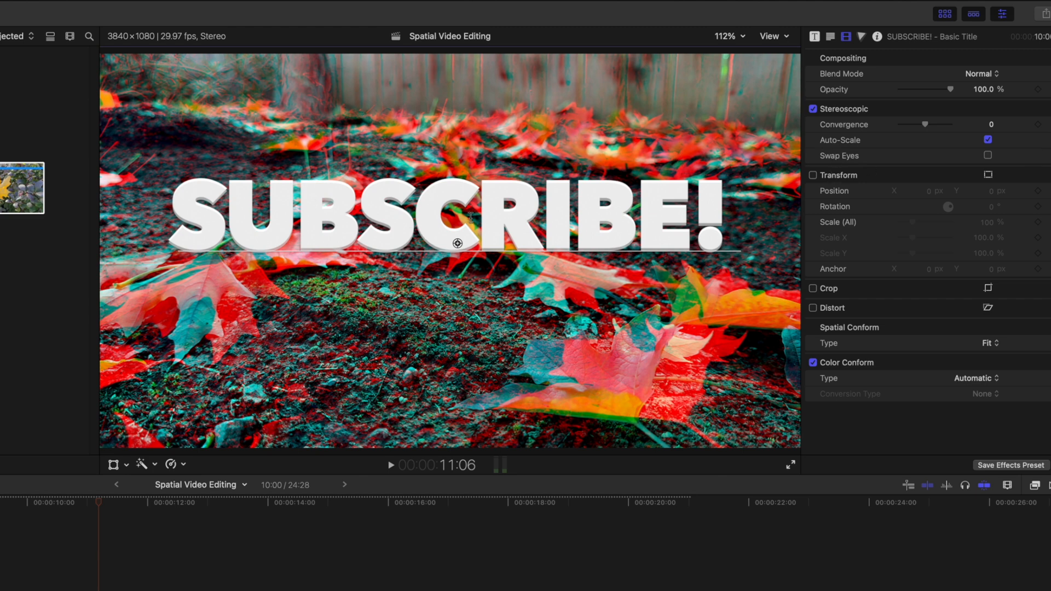
# Step: Drag the title's Convergence up and settle it around 1.8 for visible depth separation
pyautogui.moveTo(924, 123); pyautogui.dragTo(938, 124)
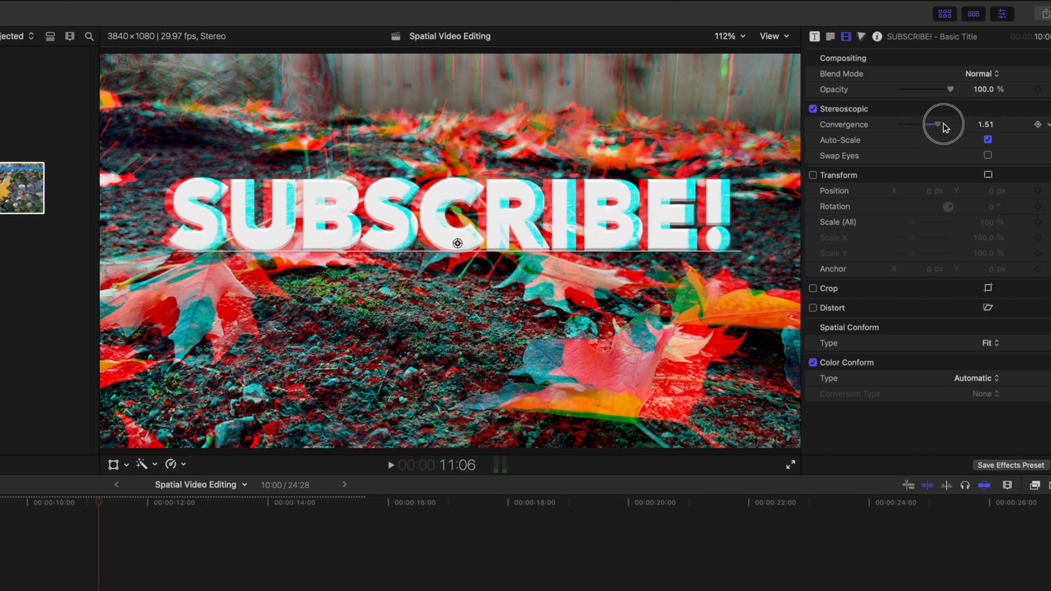
pyautogui.moveTo(948, 124); pyautogui.dragTo(932, 123)
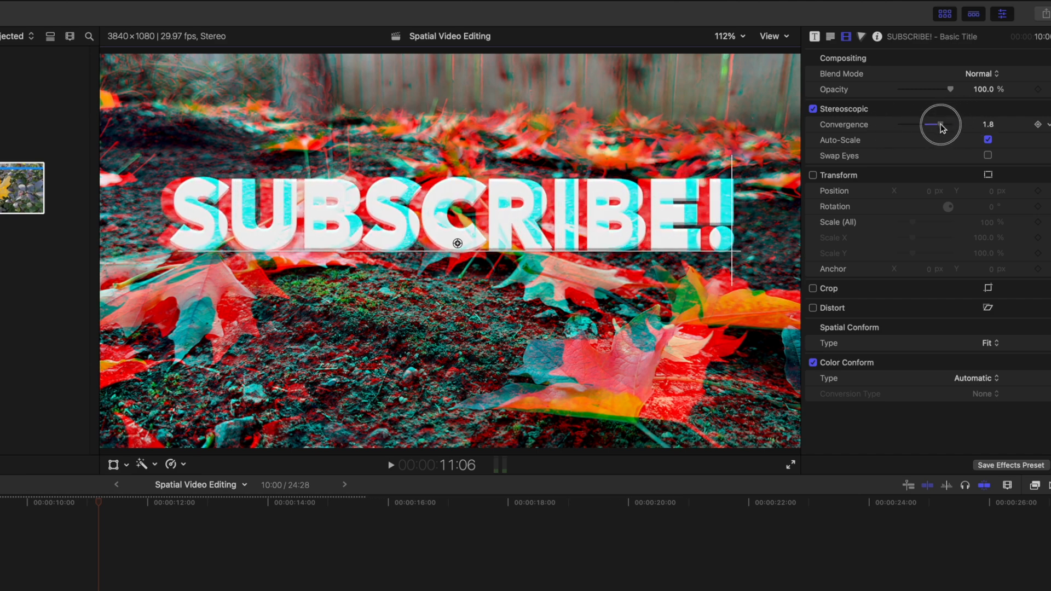
pyautogui.moveTo(938, 124); pyautogui.dragTo(913, 124)
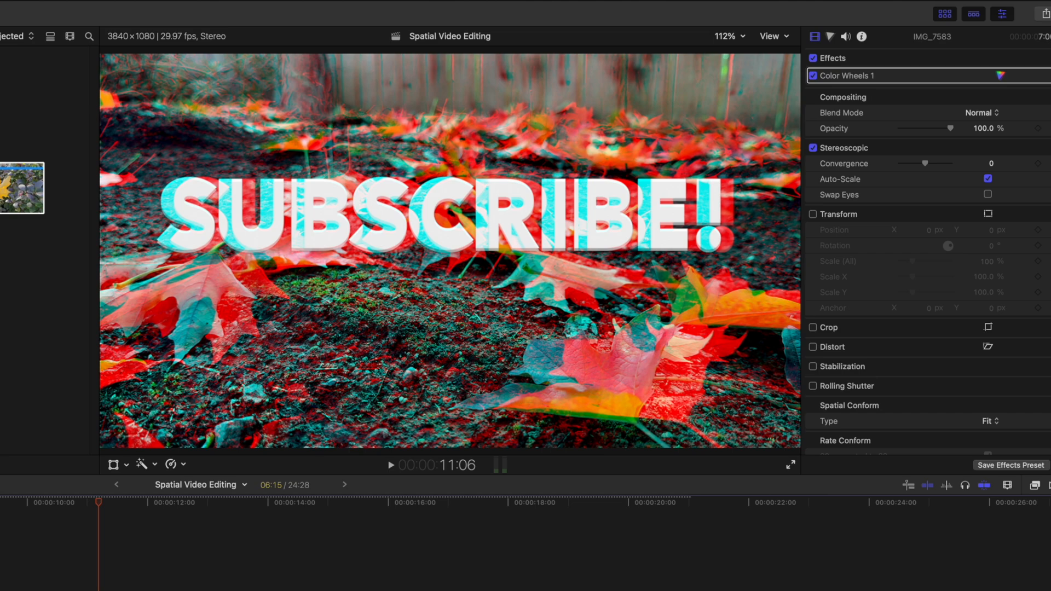
pyautogui.moveTo(925, 163); pyautogui.dragTo(948, 164)
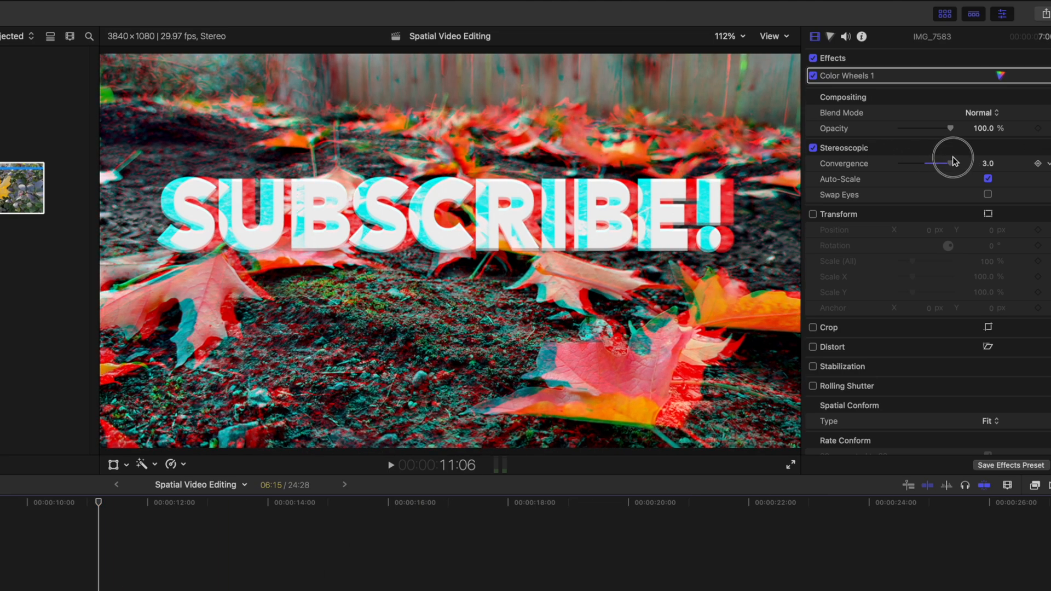
pyautogui.moveTo(952, 157); pyautogui.dragTo(938, 163)
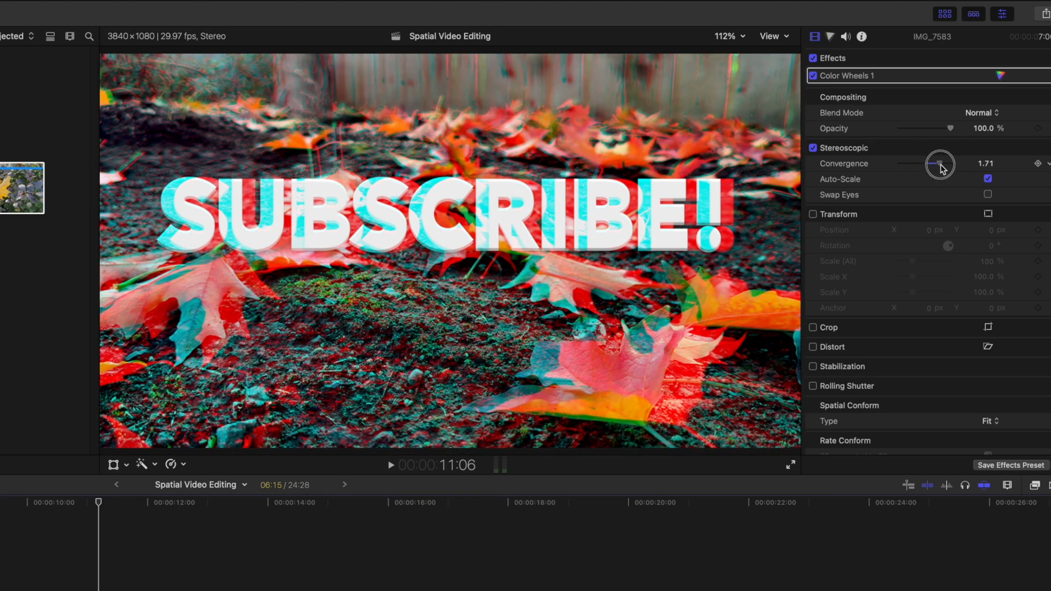
pyautogui.moveTo(938, 165); pyautogui.dragTo(929, 172)
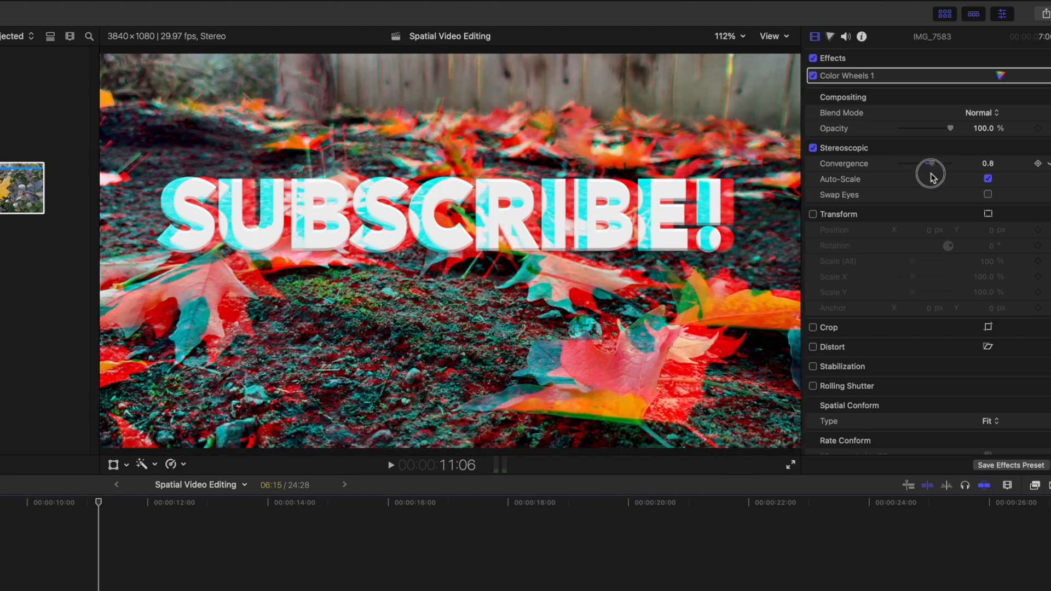
pyautogui.moveTo(947, 163); pyautogui.dragTo(926, 163)
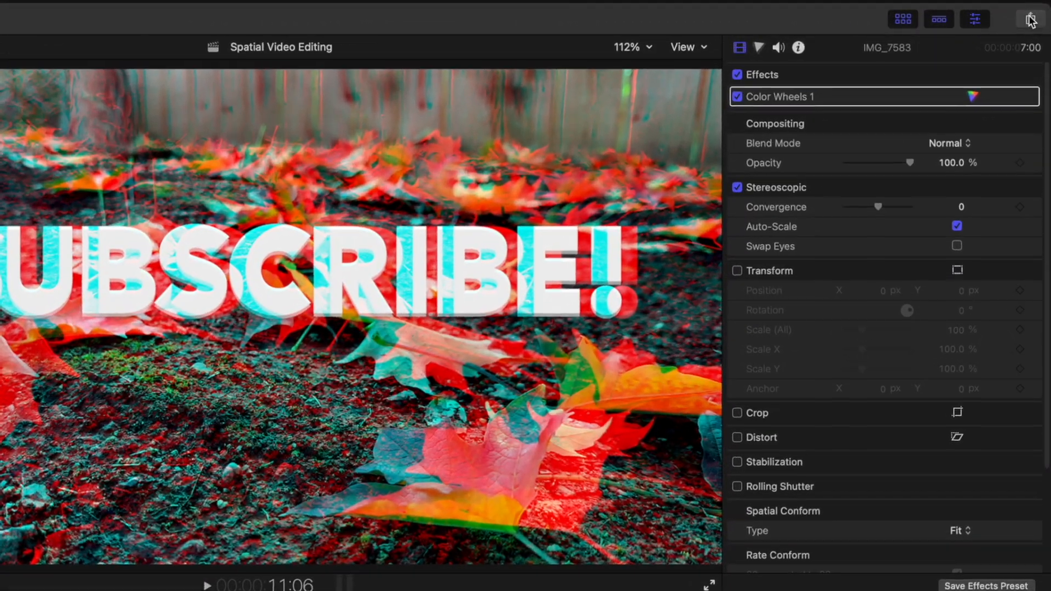
# Step: Choose Apple Vision Pro export with MV-HEVC 10-bit codec and a 17.404 mm baseline
pyautogui.click(1031, 19)
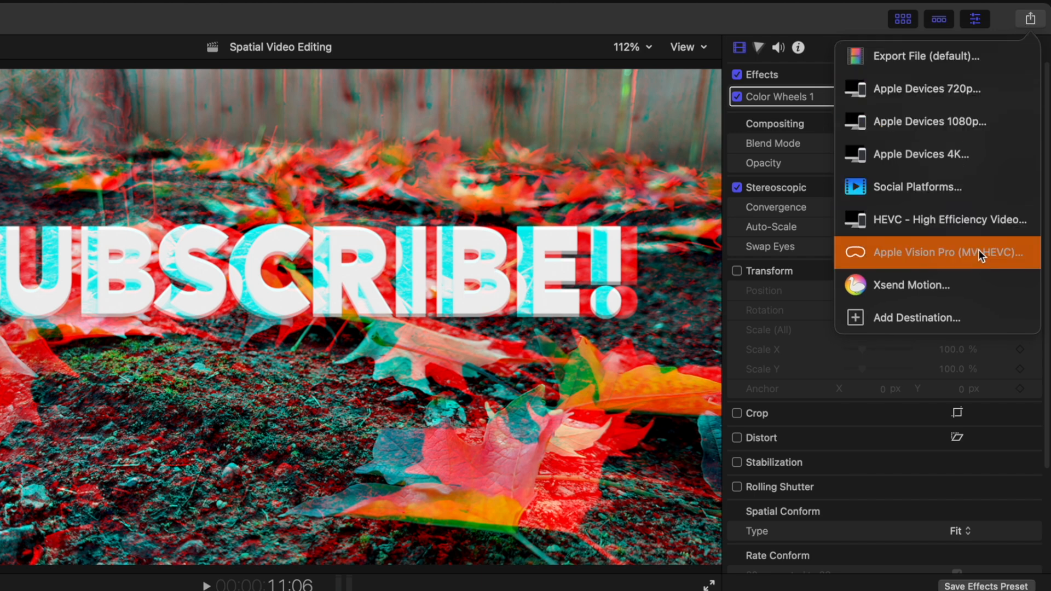
pyautogui.moveTo(975, 263)
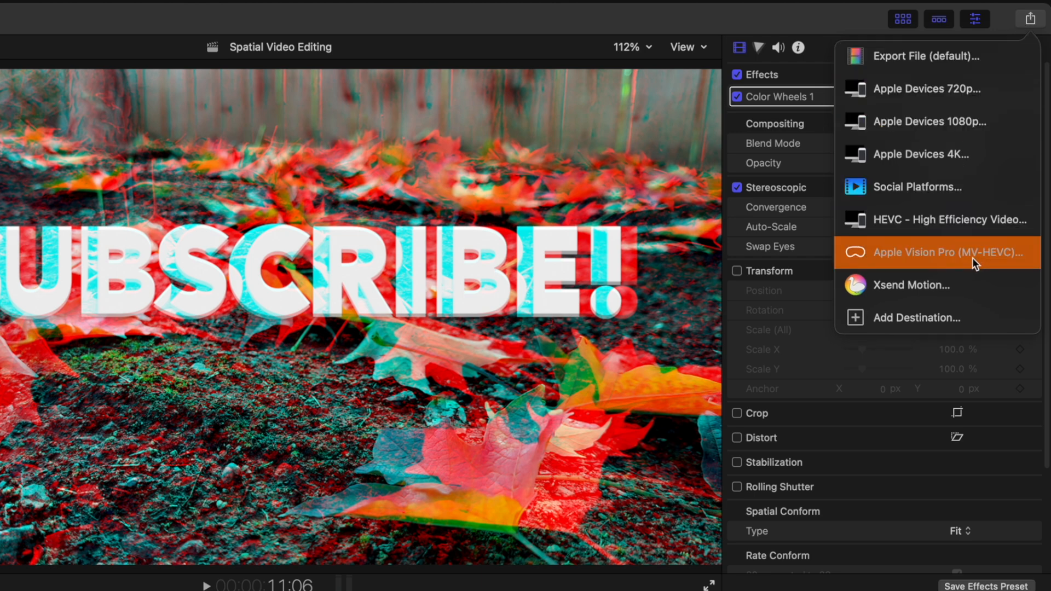
pyautogui.click(935, 253)
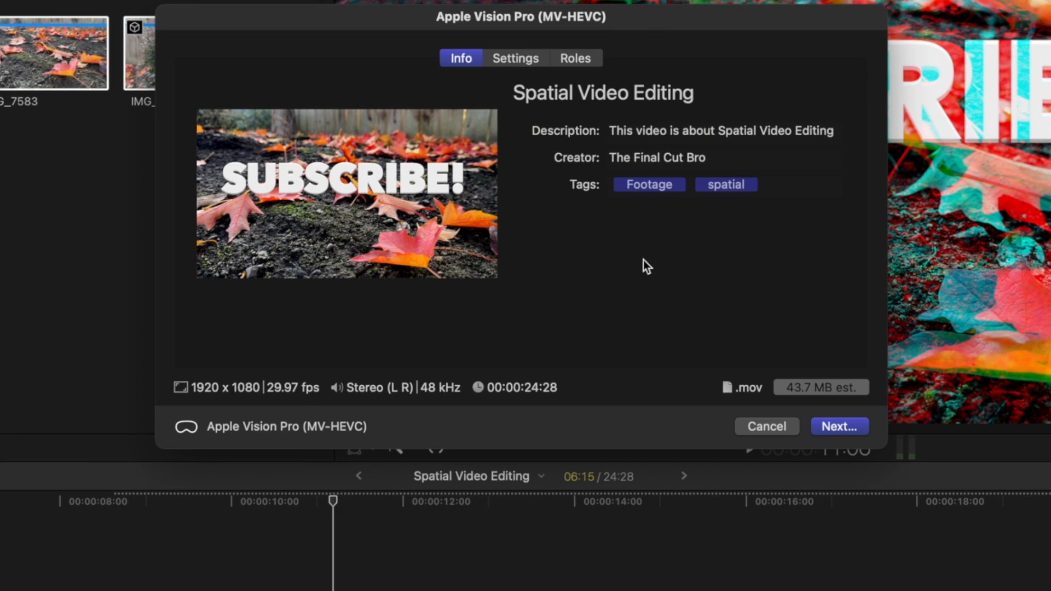
pyautogui.click(514, 58)
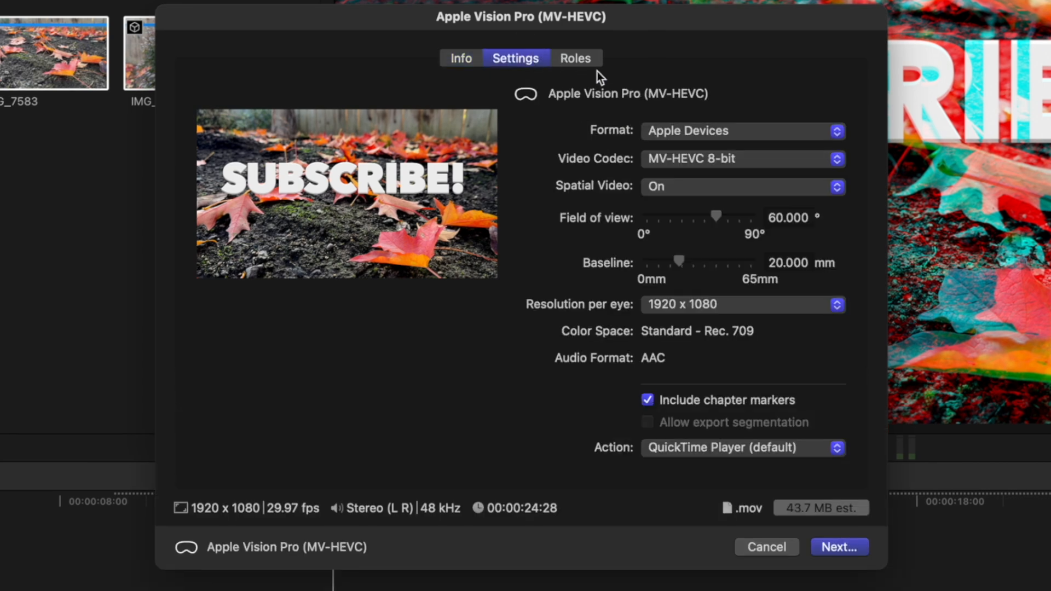
pyautogui.click(743, 158)
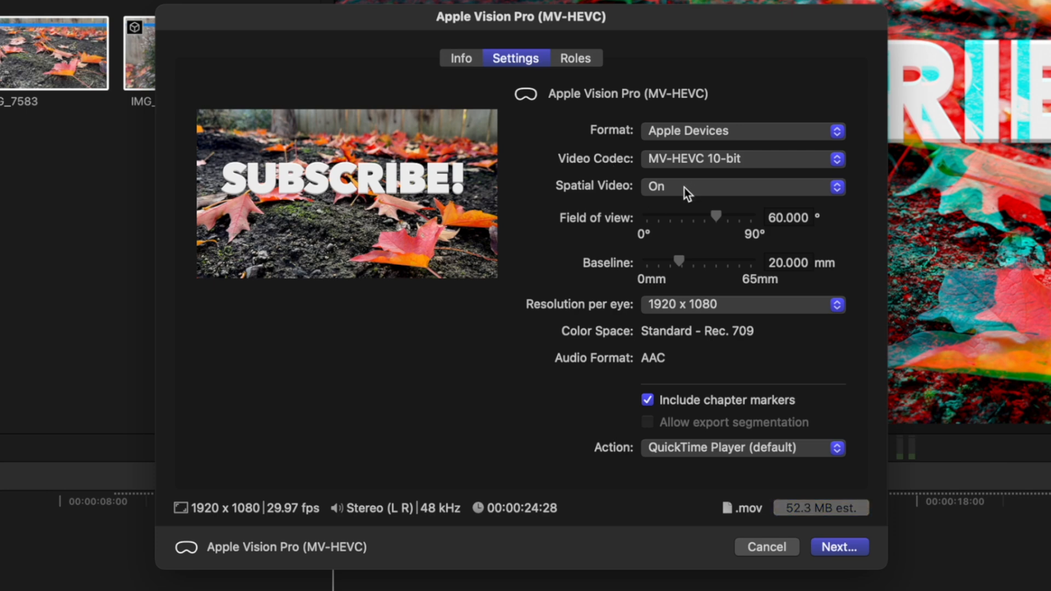
pyautogui.moveTo(609, 237)
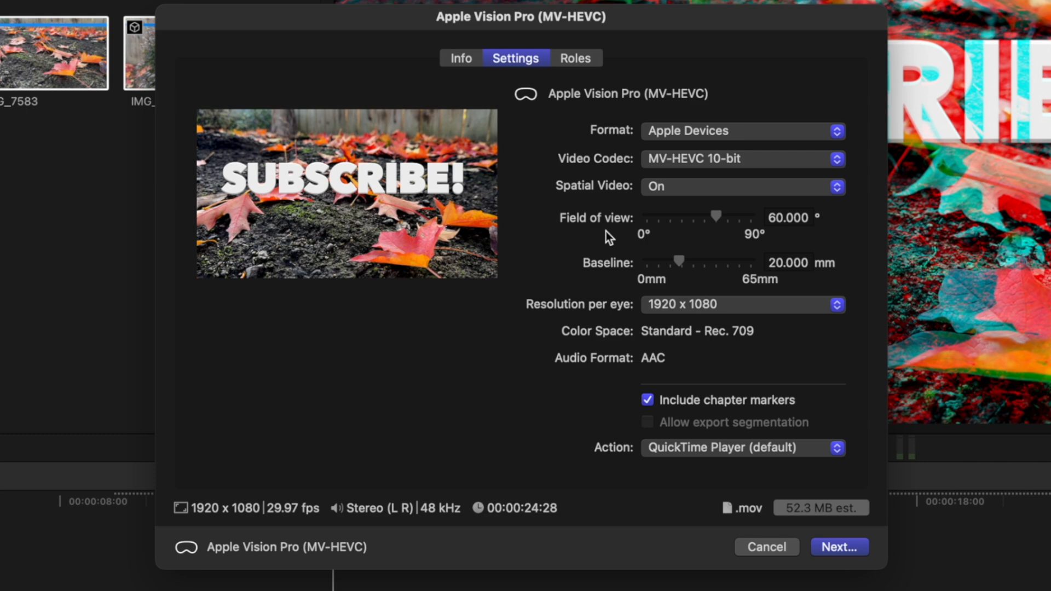
pyautogui.click(741, 305)
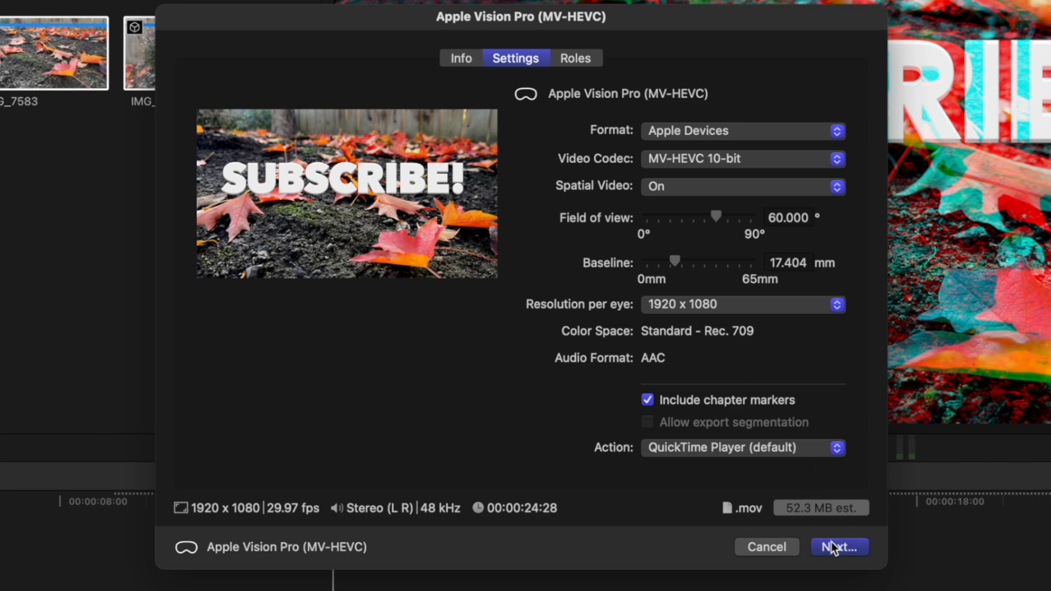
# Step: Save the exported spatial movie to the Desktop
pyautogui.click(838, 547)
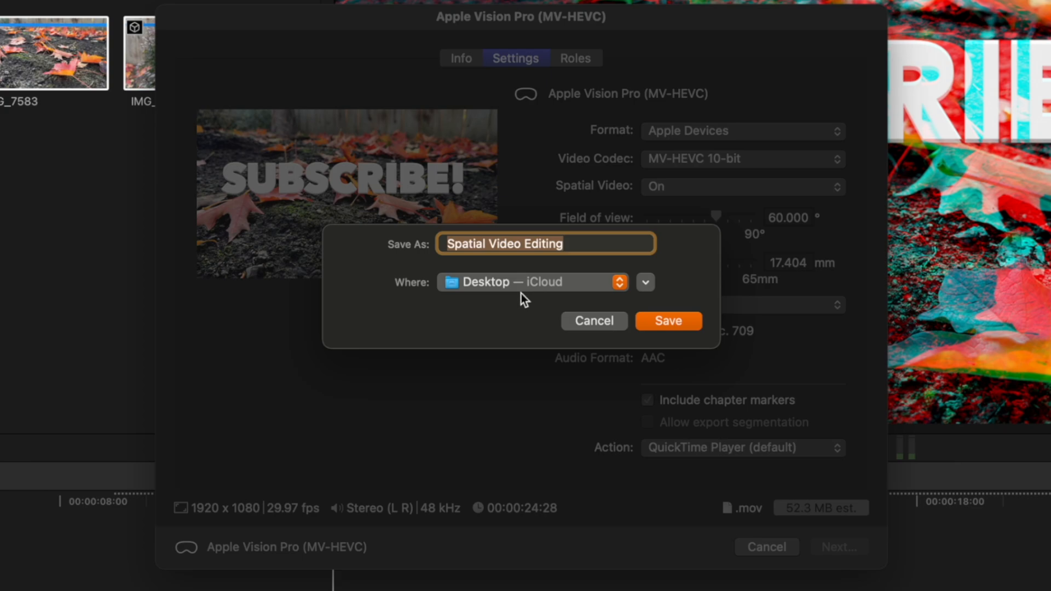
pyautogui.click(668, 321)
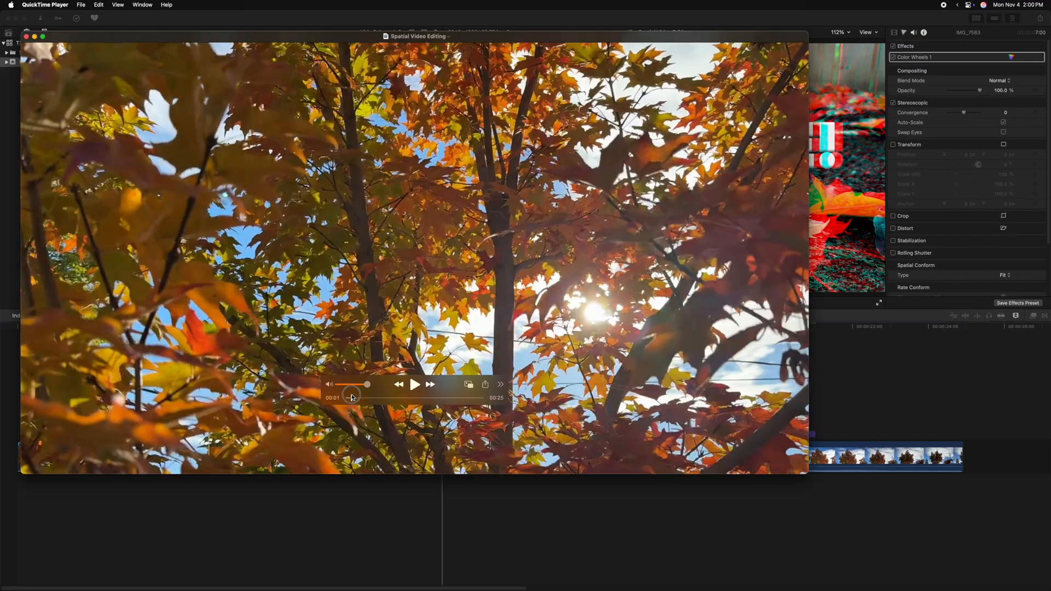
# Step: Scrub the exported movie forward past the ground-level leaves shot to the SUBSCRIBE! title
pyautogui.moveTo(367, 384); pyautogui.dragTo(412, 397)
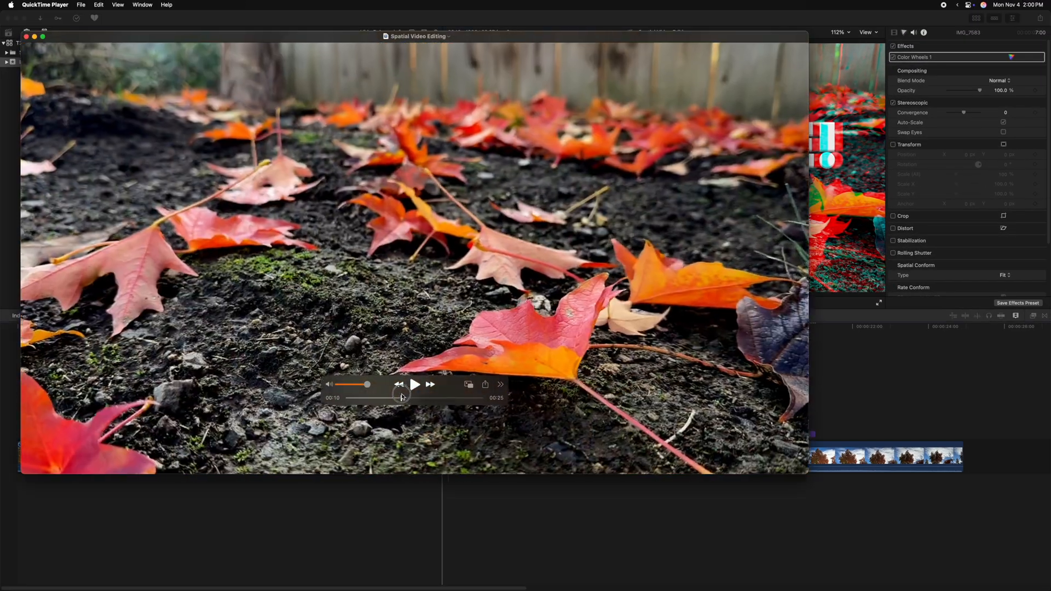
pyautogui.moveTo(401, 393); pyautogui.dragTo(447, 393)
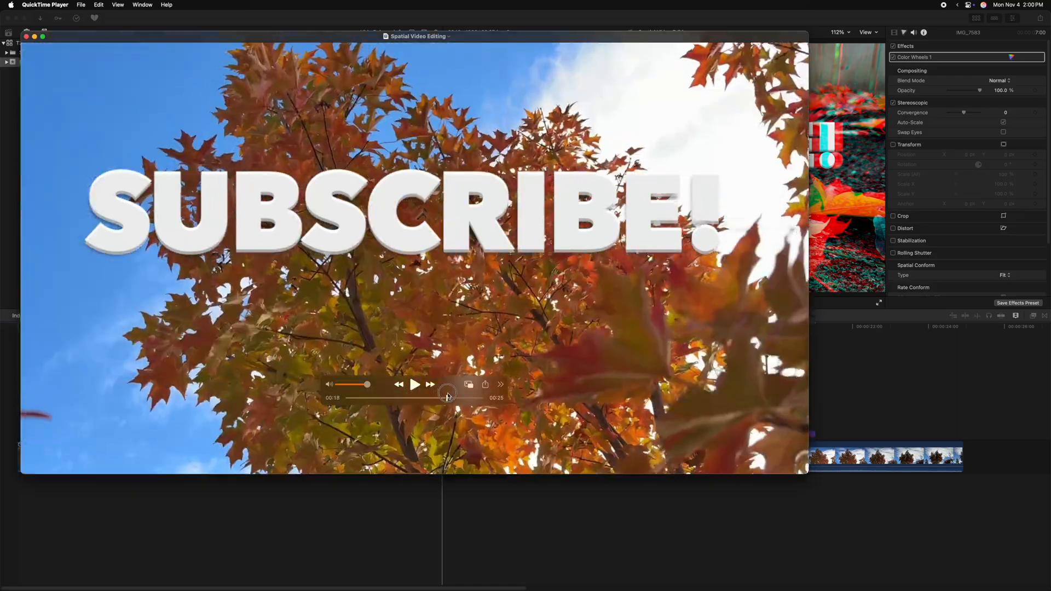